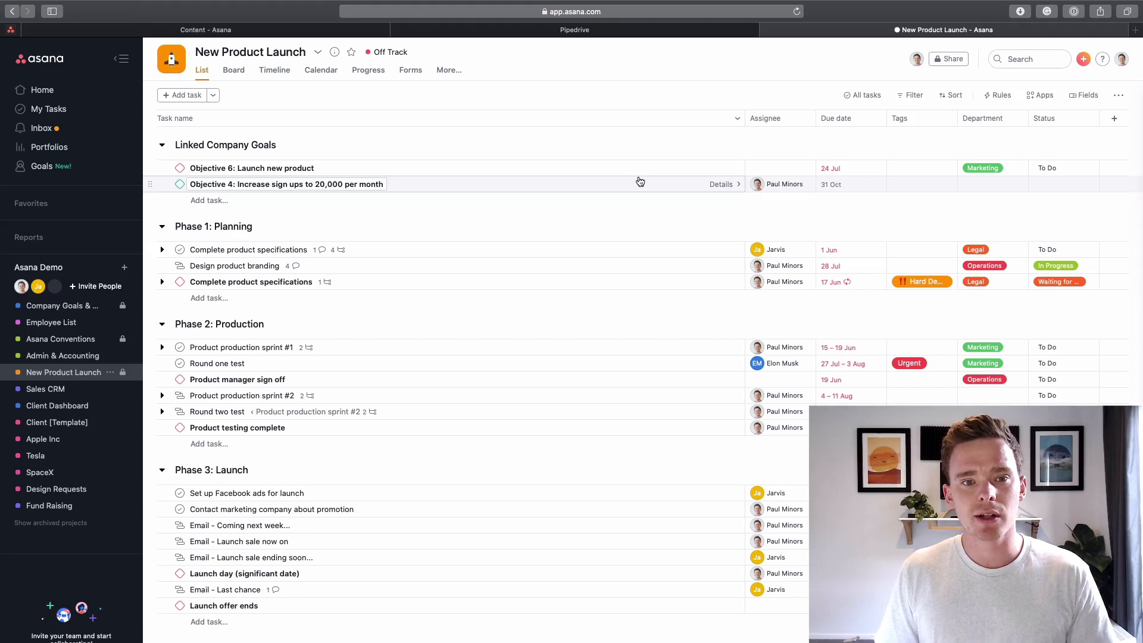
Step: Switch the project to Timeline view and open the Product production sprint #2 task details
scroll(down, 3)
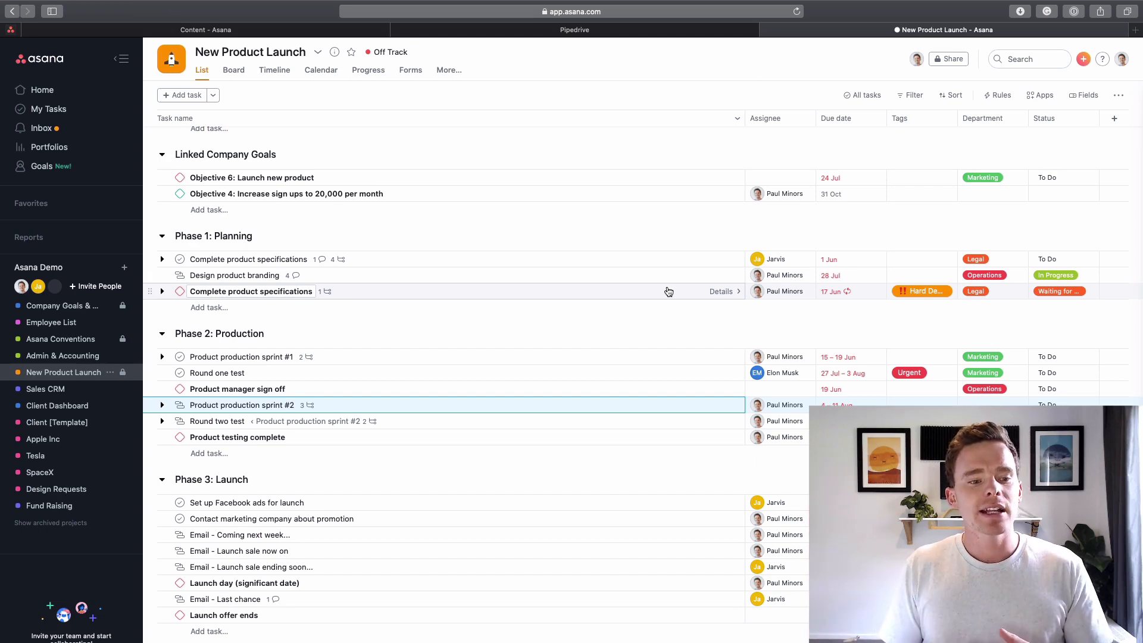
mouse_move(477, 345)
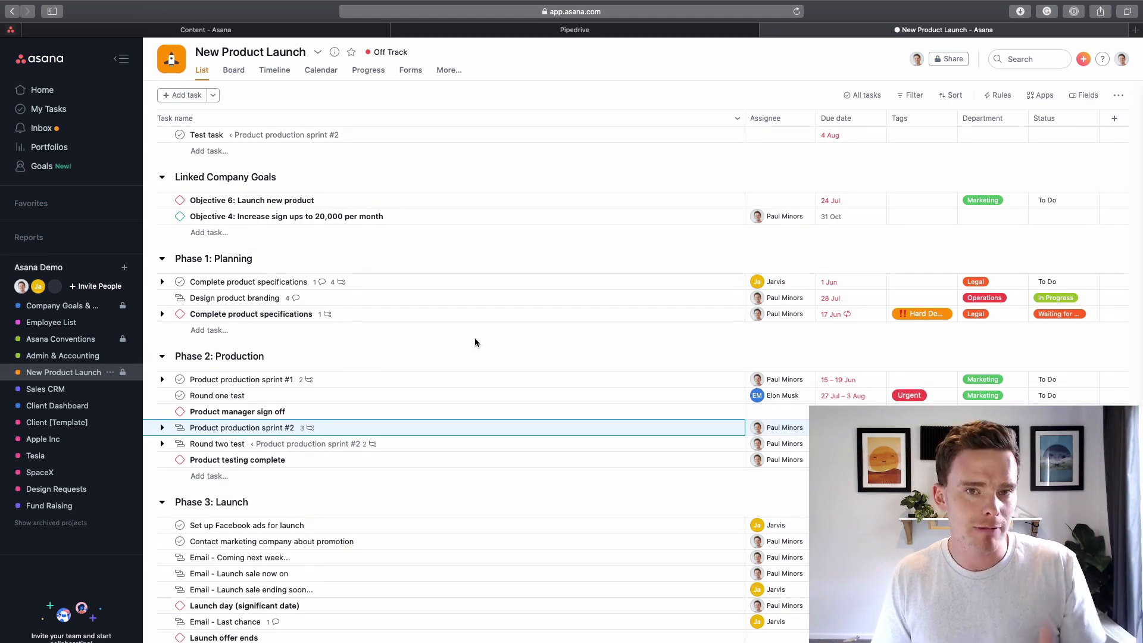
scroll(down, 3)
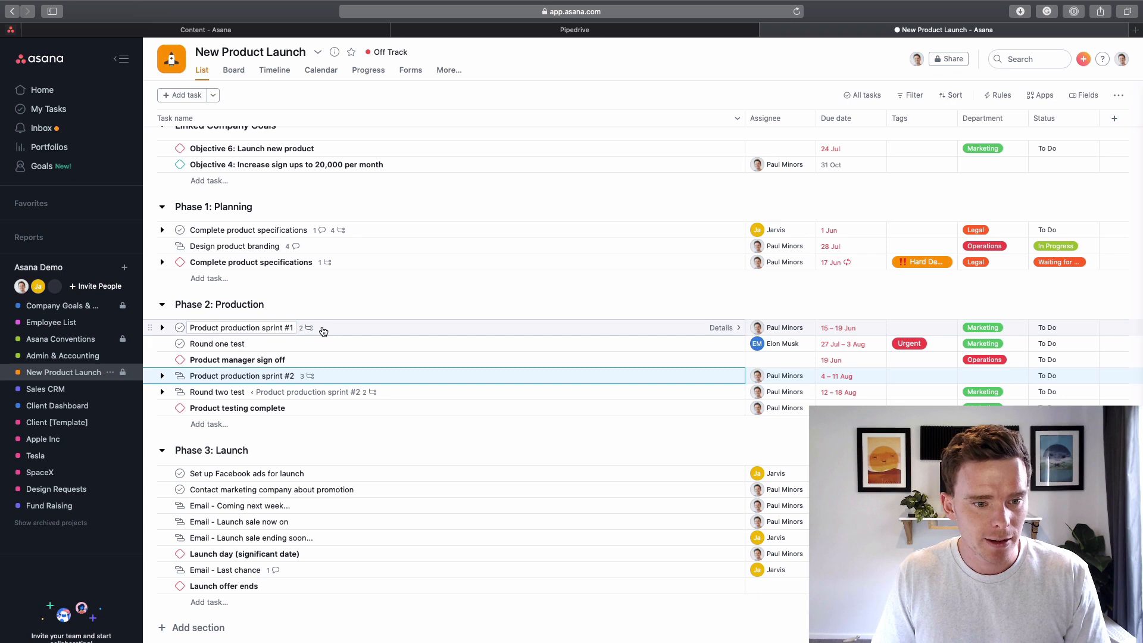
click(241, 327)
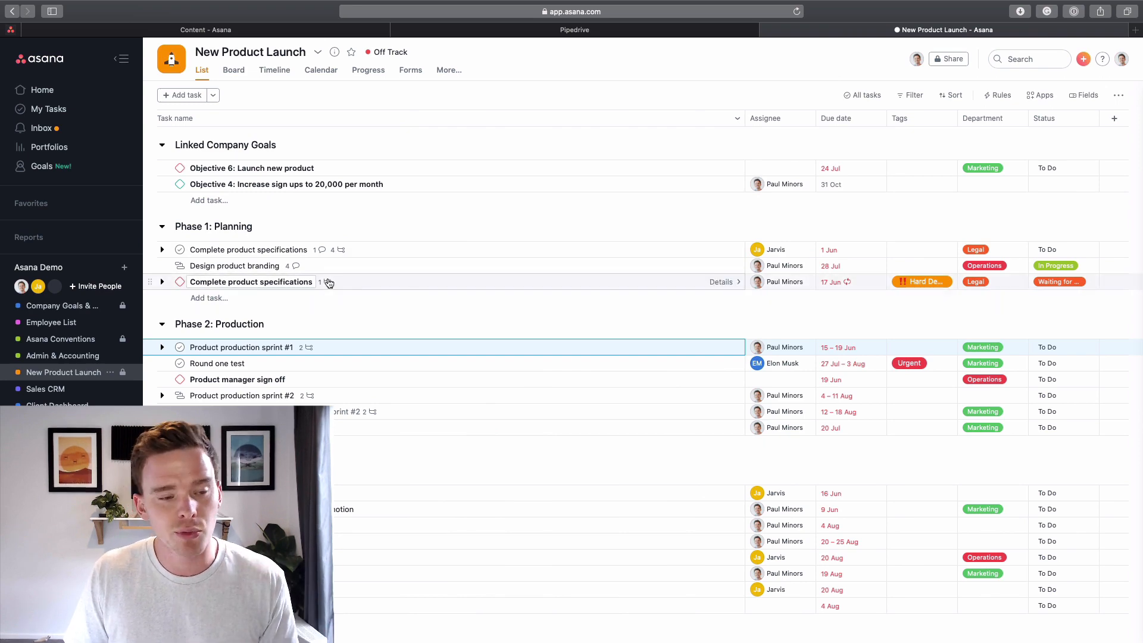
click(274, 69)
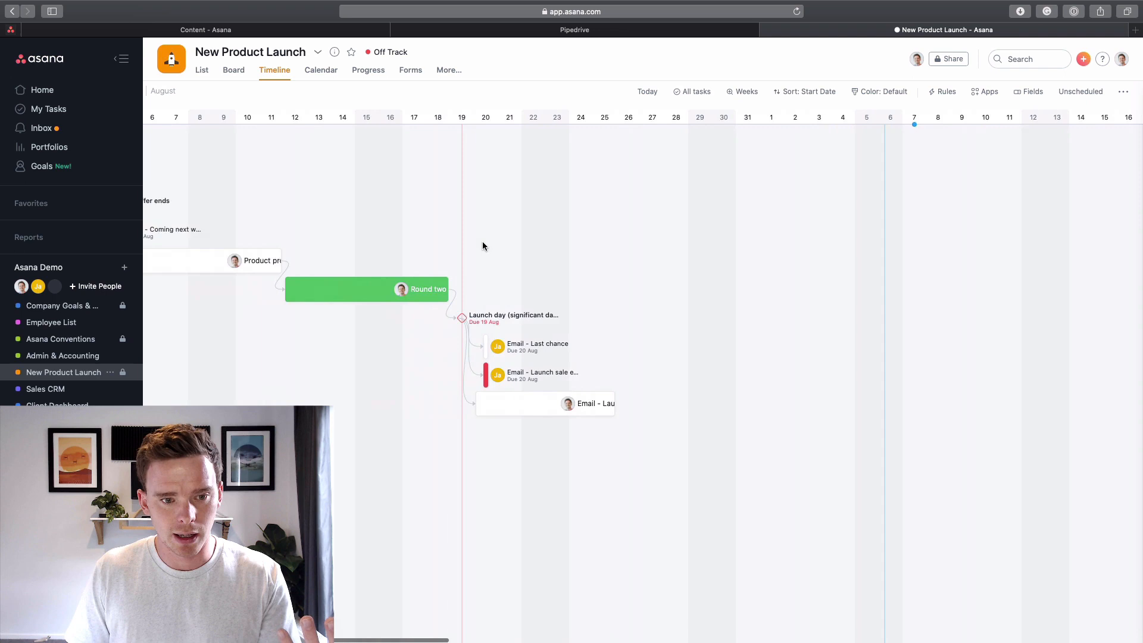
scroll(left, 3)
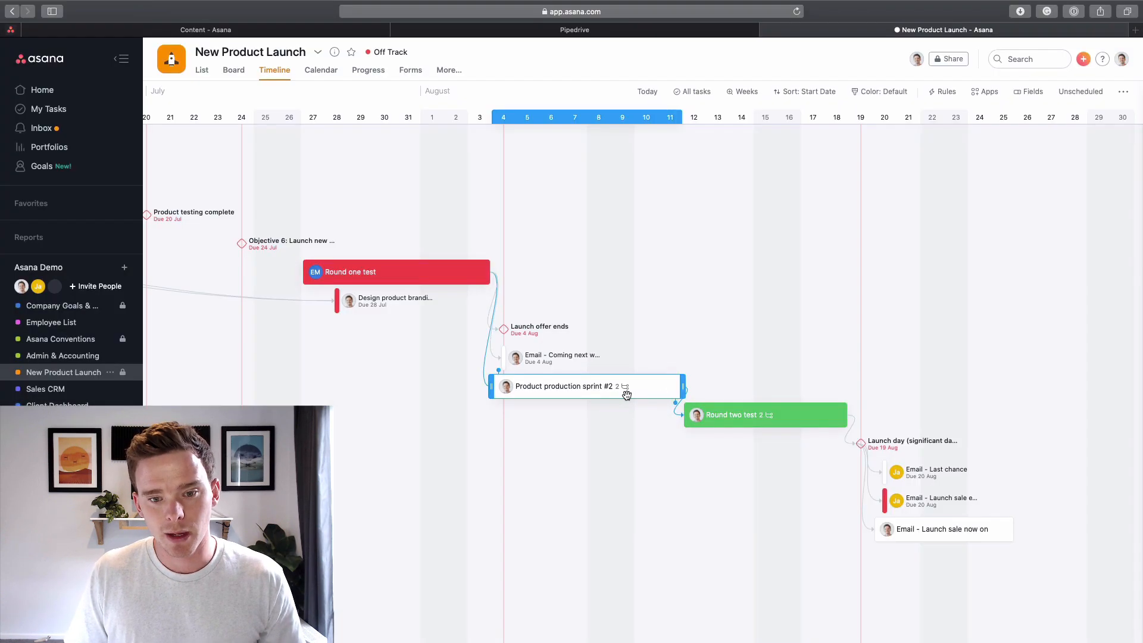
click(564, 386)
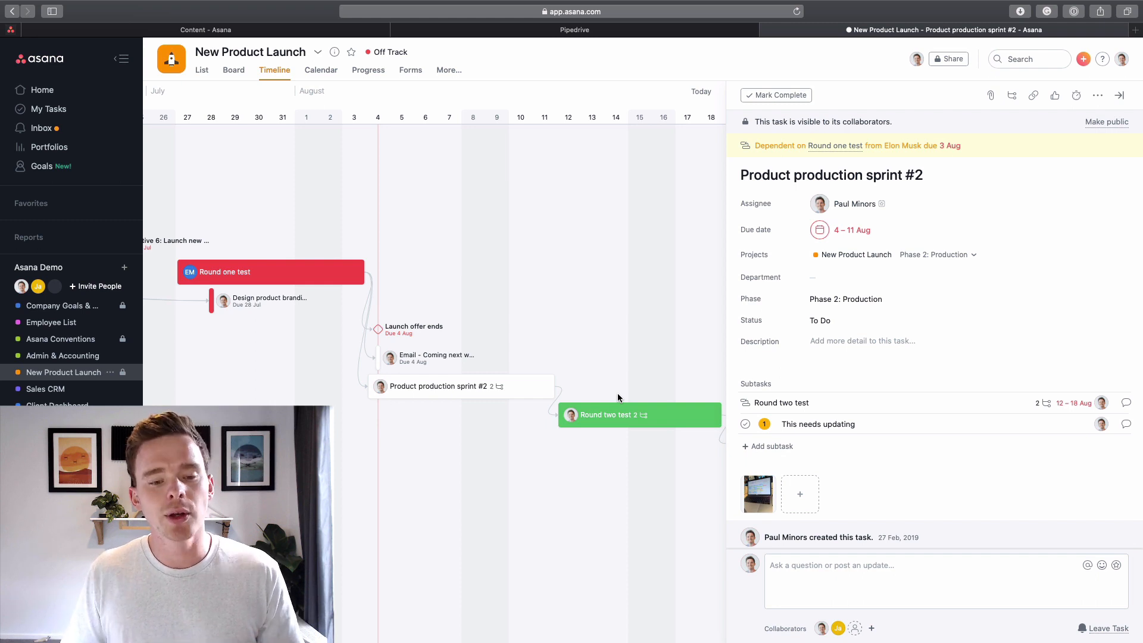
Step: Add a subtask named Test task under Product production sprint #2
click(421, 396)
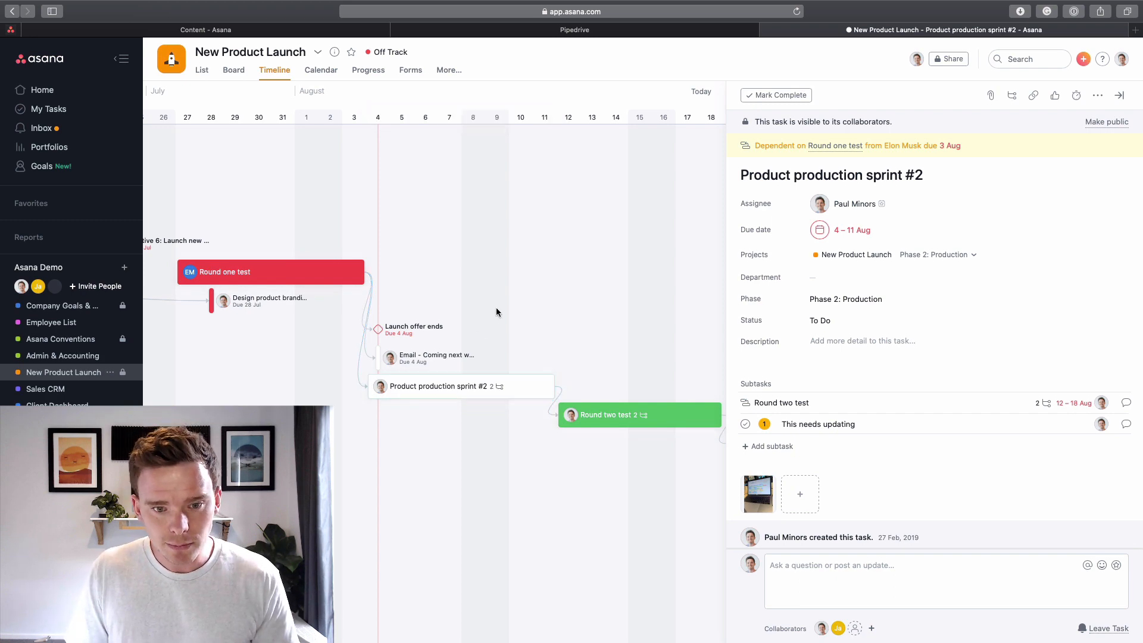
mouse_move(653, 314)
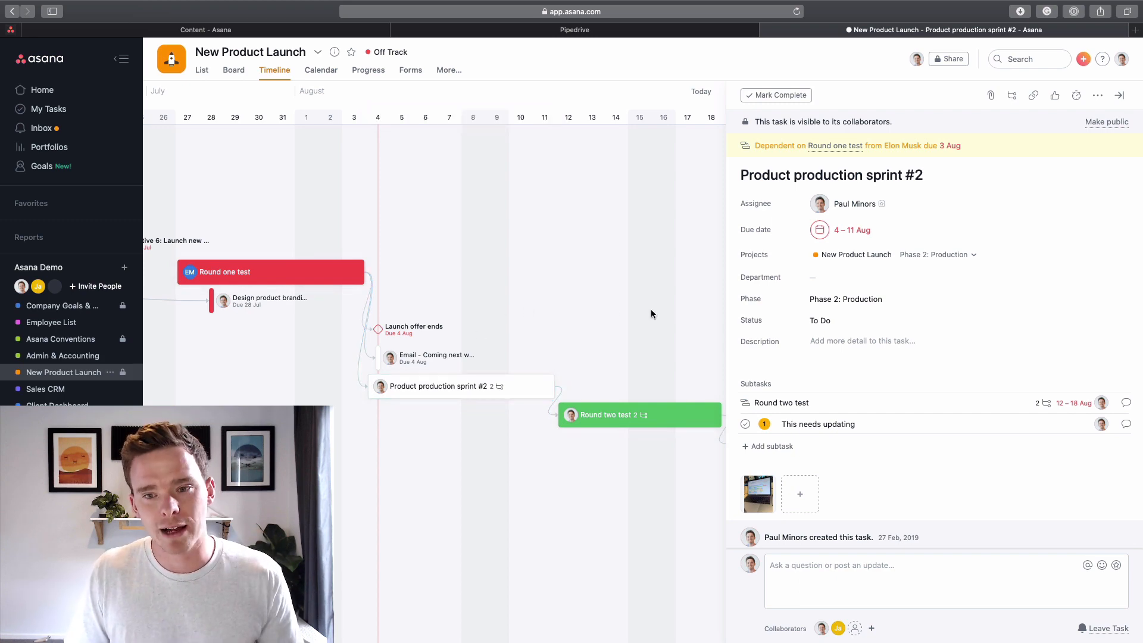
mouse_move(846, 402)
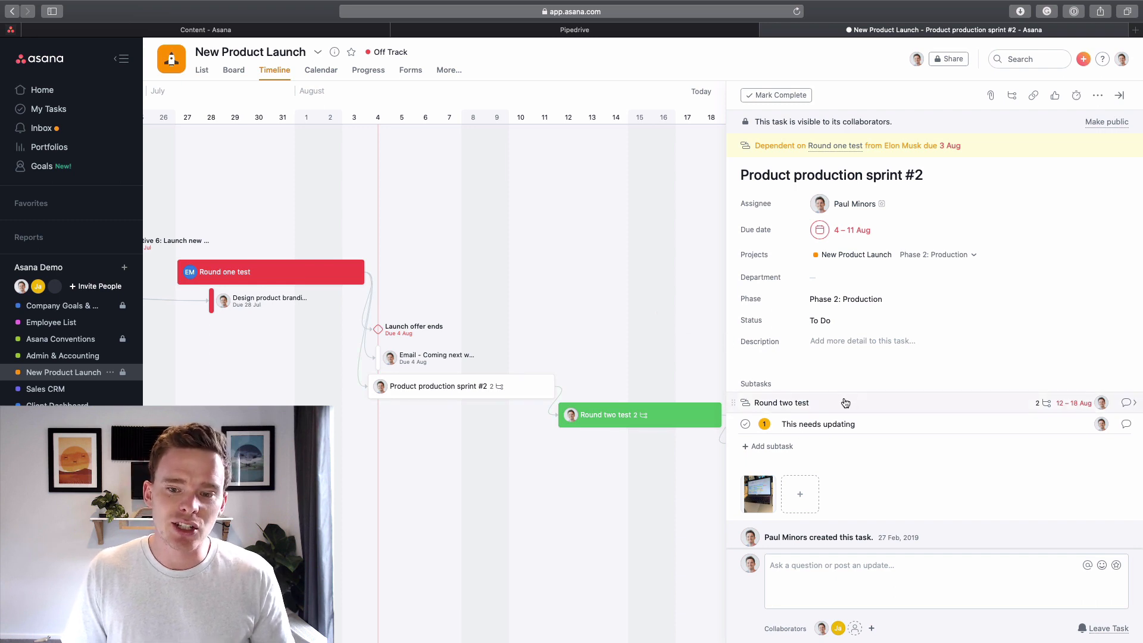
mouse_move(857, 400)
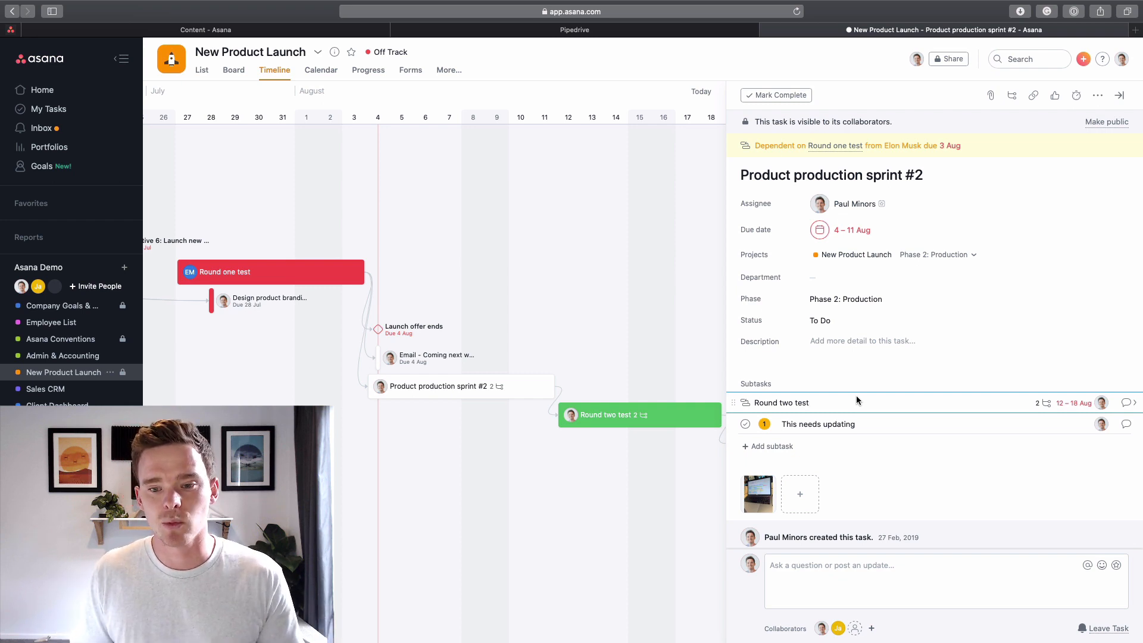
mouse_move(831, 407)
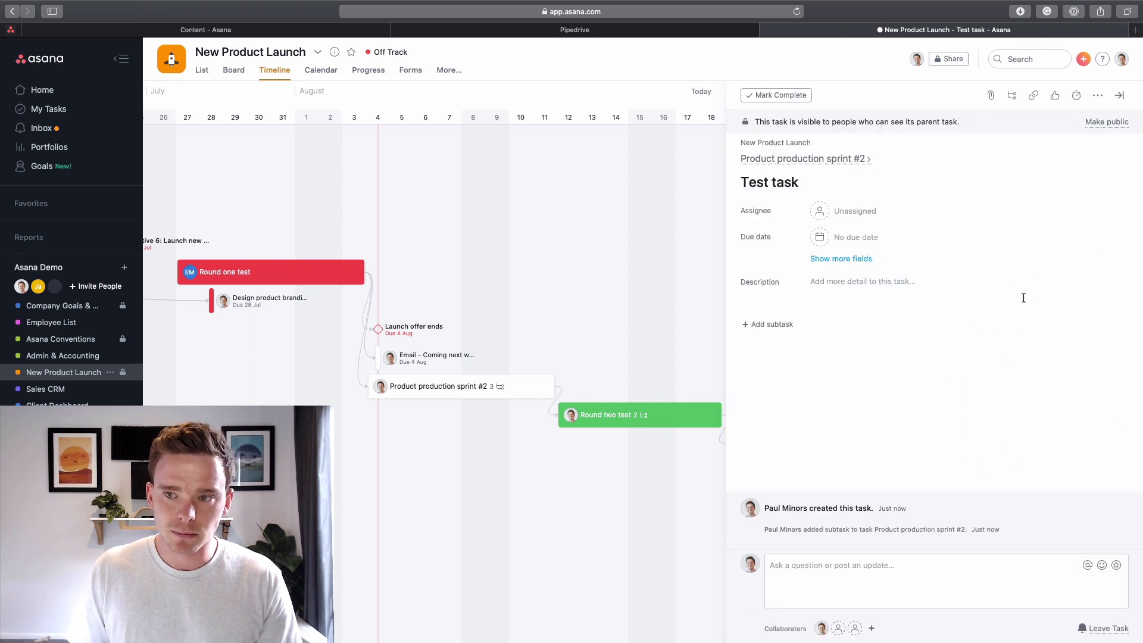
Step: Add Test task to the New Product Launch project and give it a due date
click(1097, 95)
text(new)
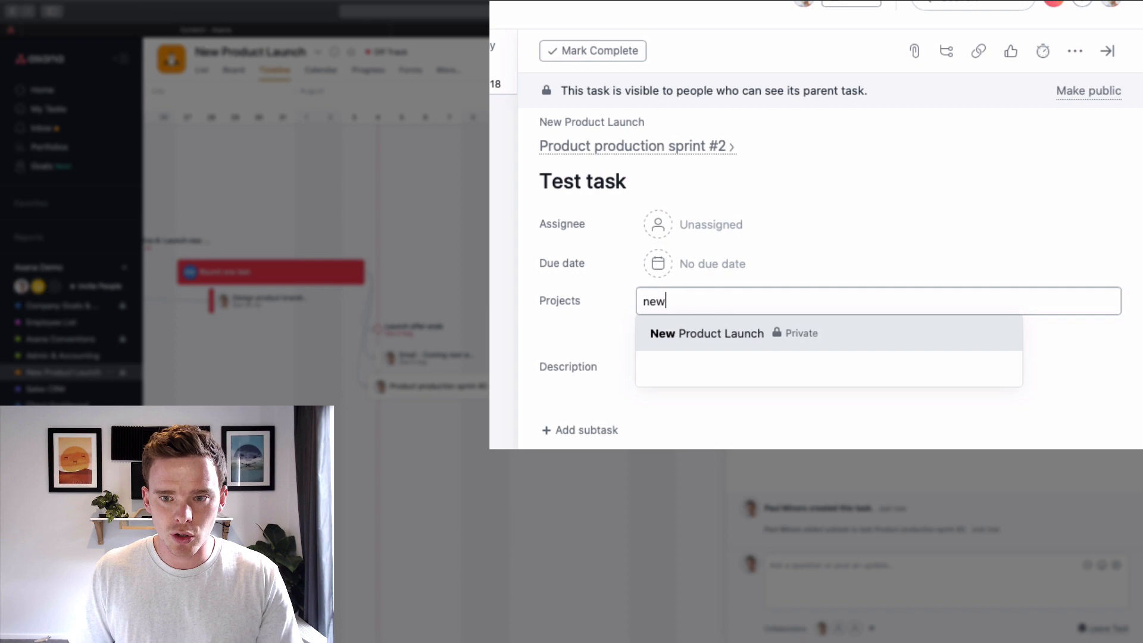
click(708, 333)
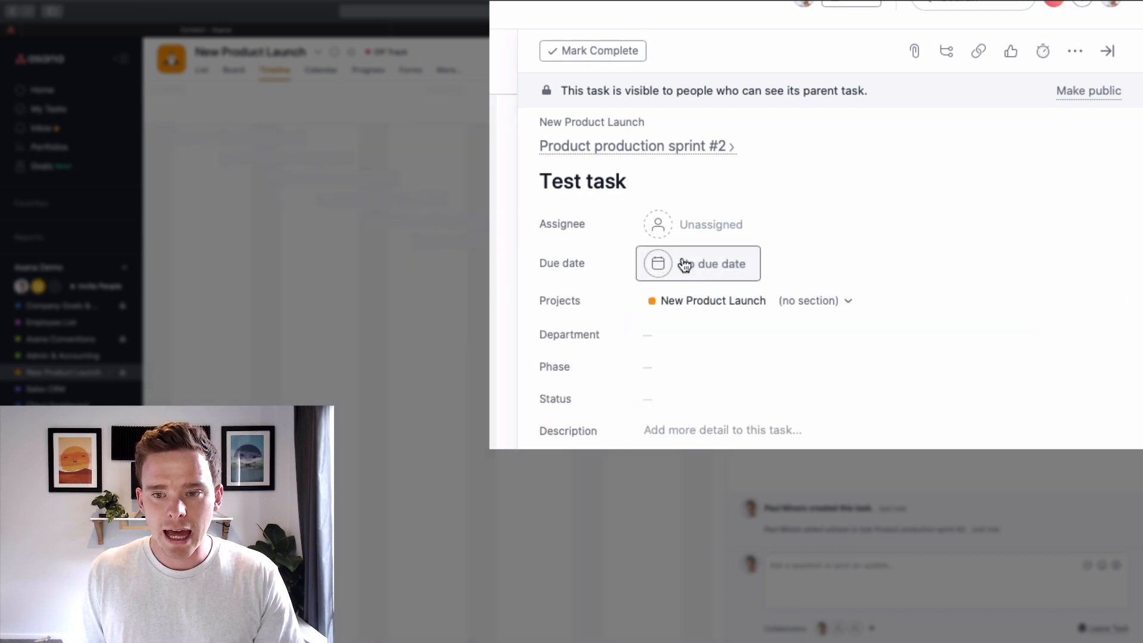
click(698, 264)
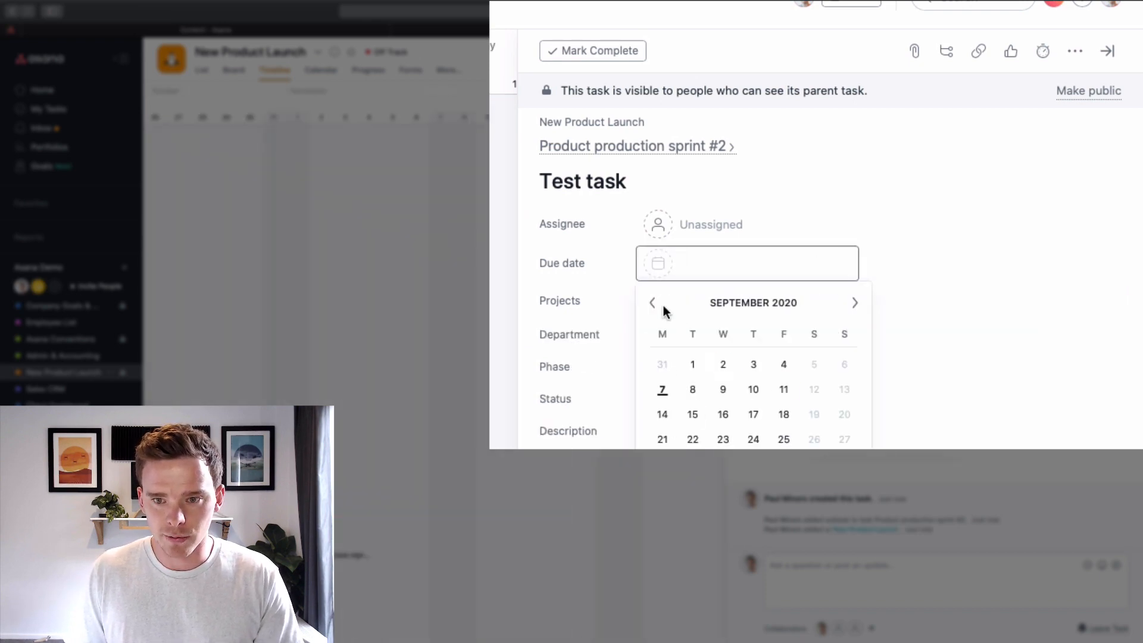
click(653, 303)
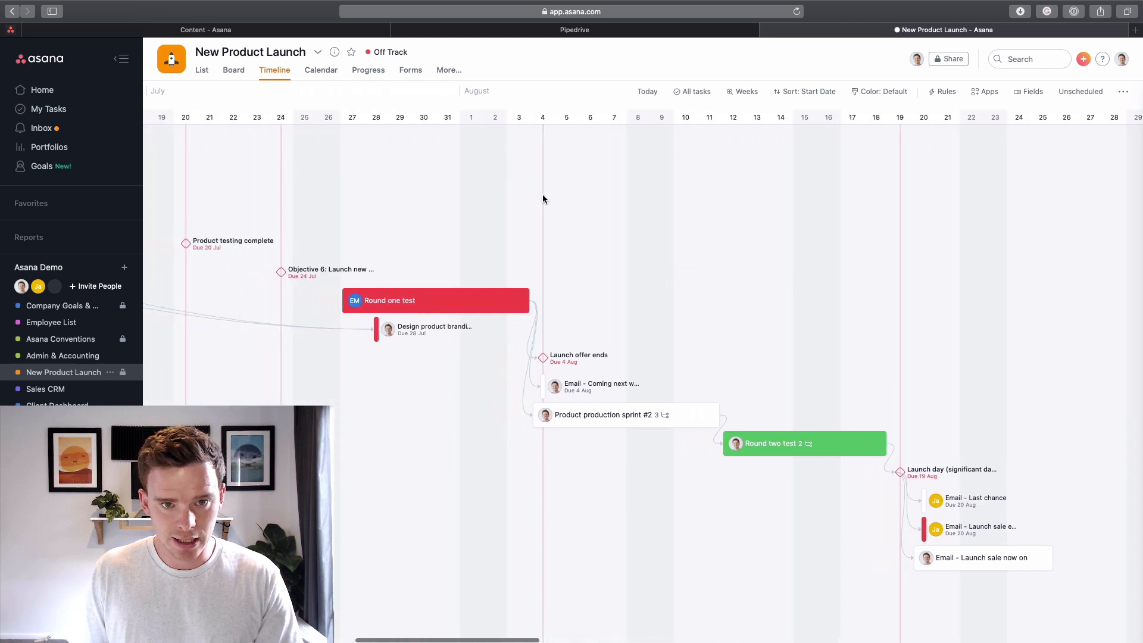
Step: Reschedule Test task to 4 Aug, return to List view, and go to the Portfolios overview
click(602, 414)
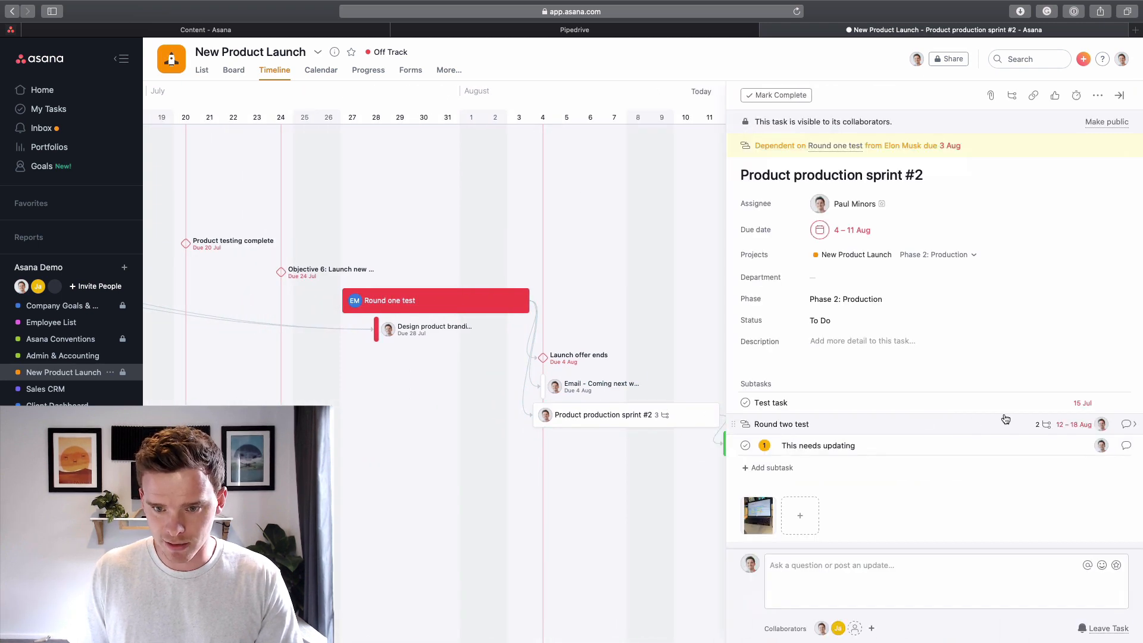
click(1073, 424)
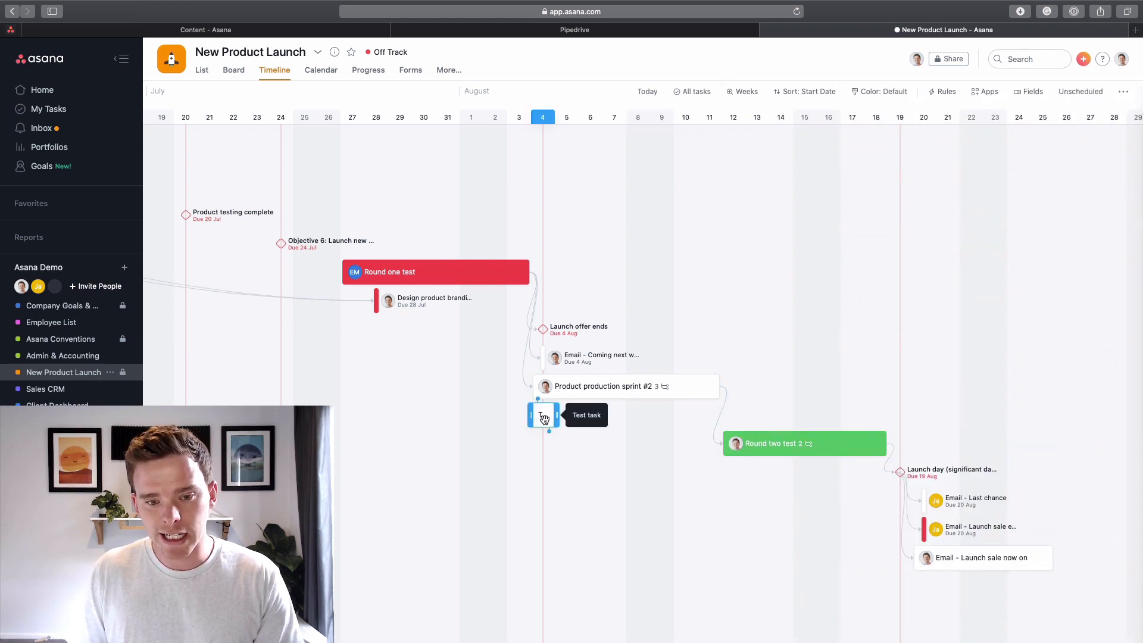
click(602, 386)
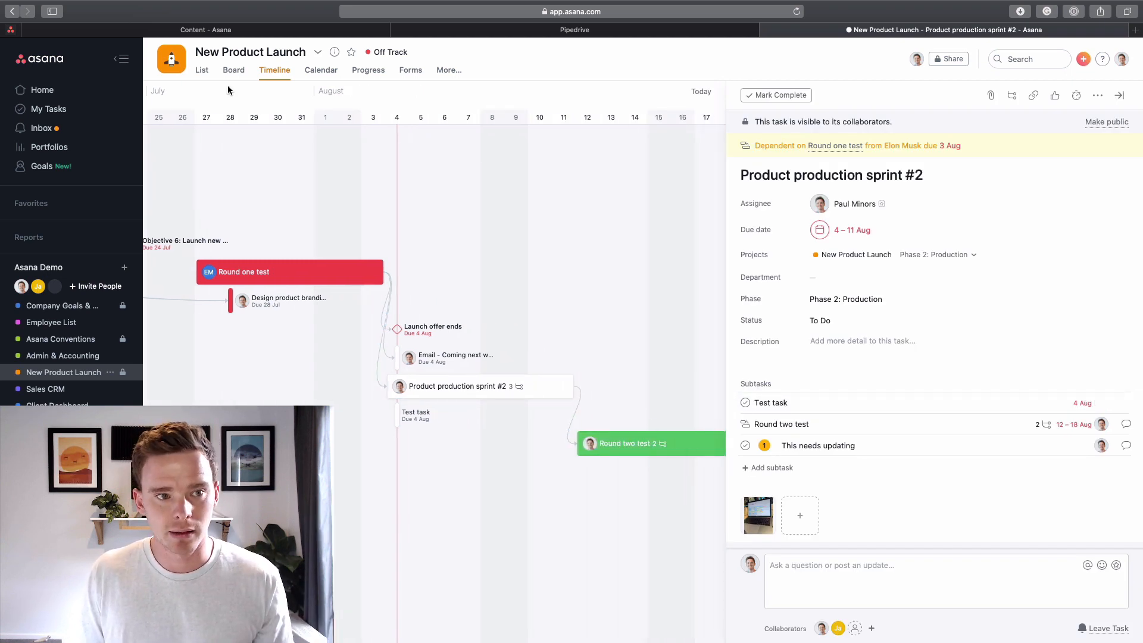
click(201, 69)
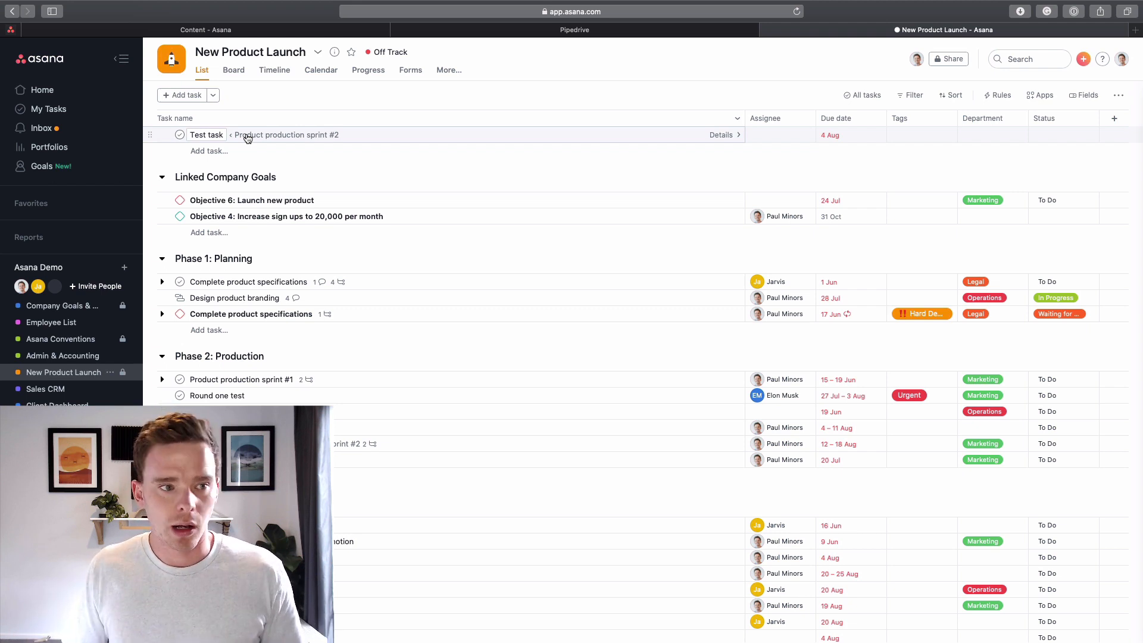
click(48, 148)
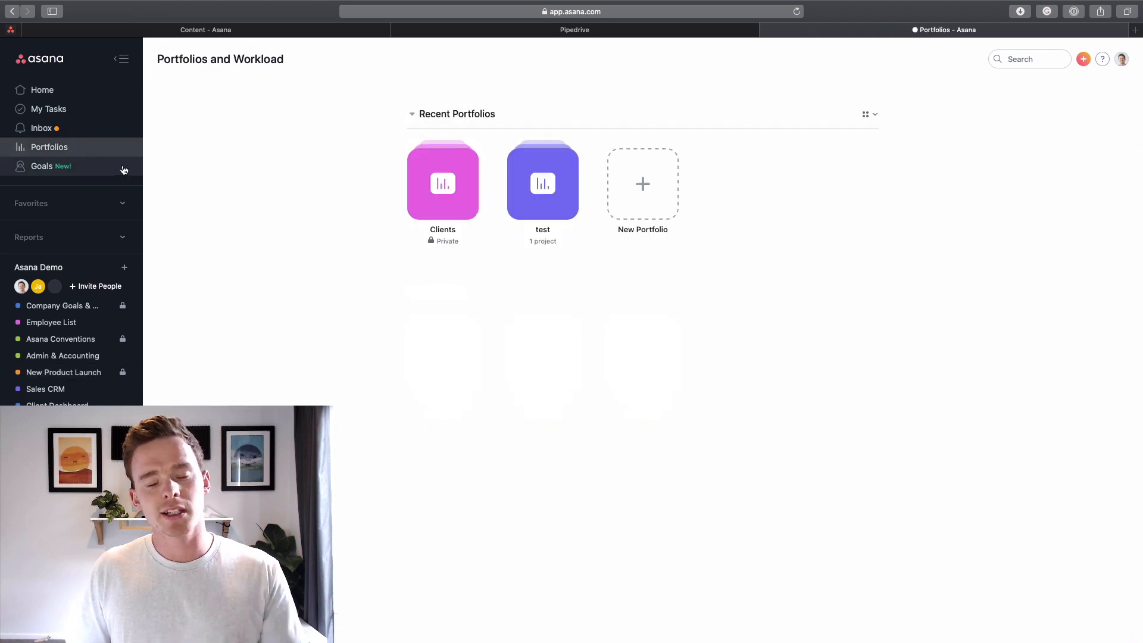
mouse_move(465, 190)
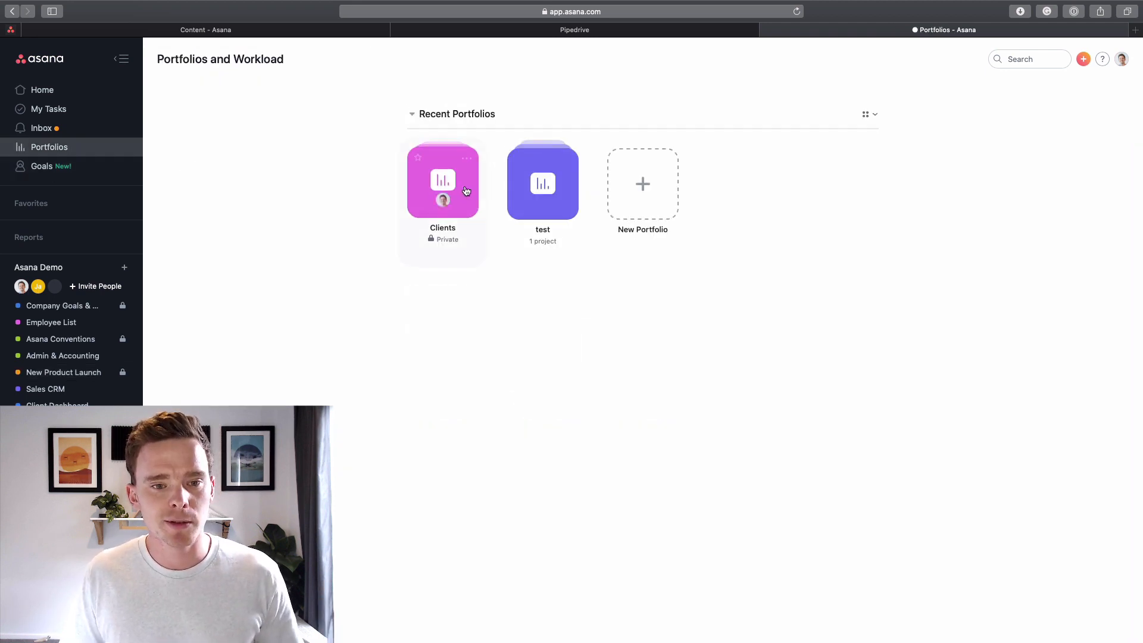
Step: Open the Clients portfolio and show its team Workload chart
click(443, 181)
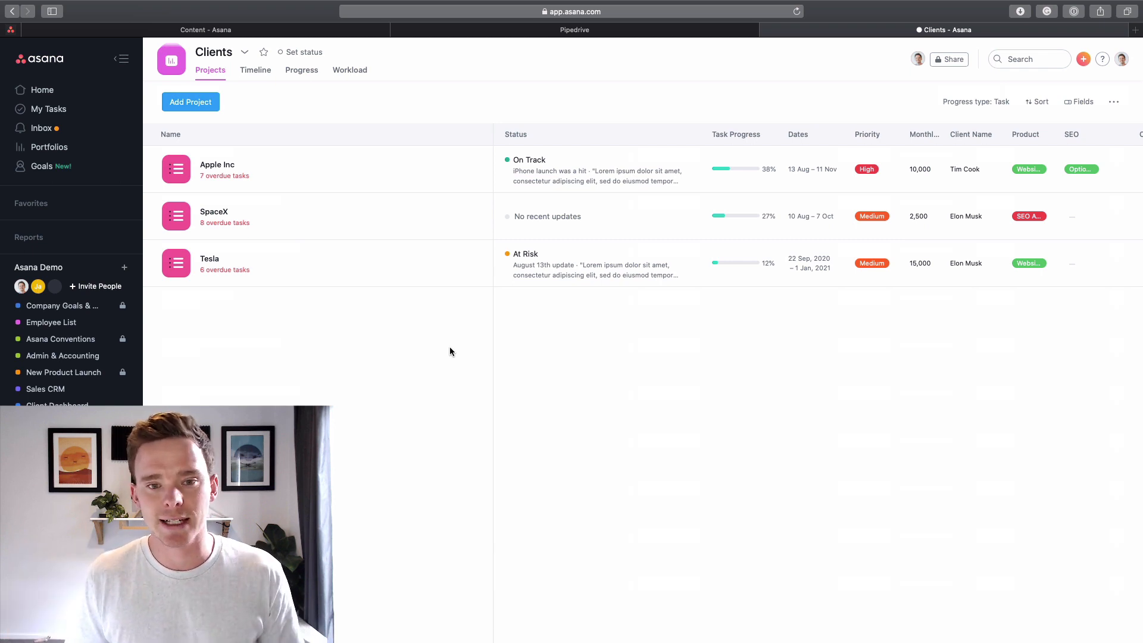
mouse_move(338, 148)
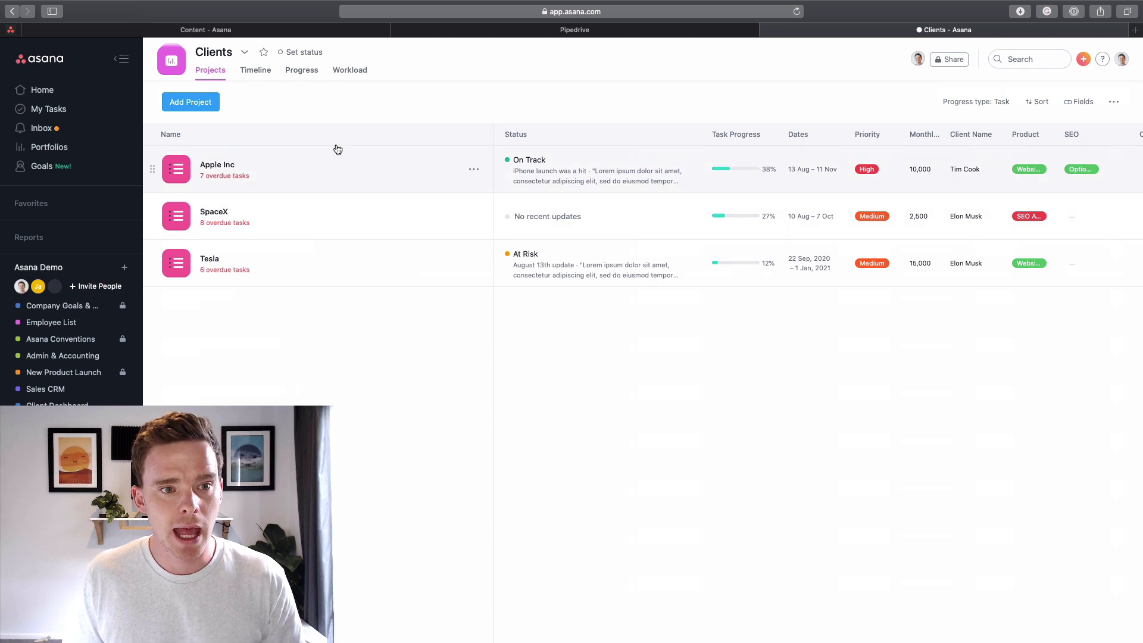
click(350, 69)
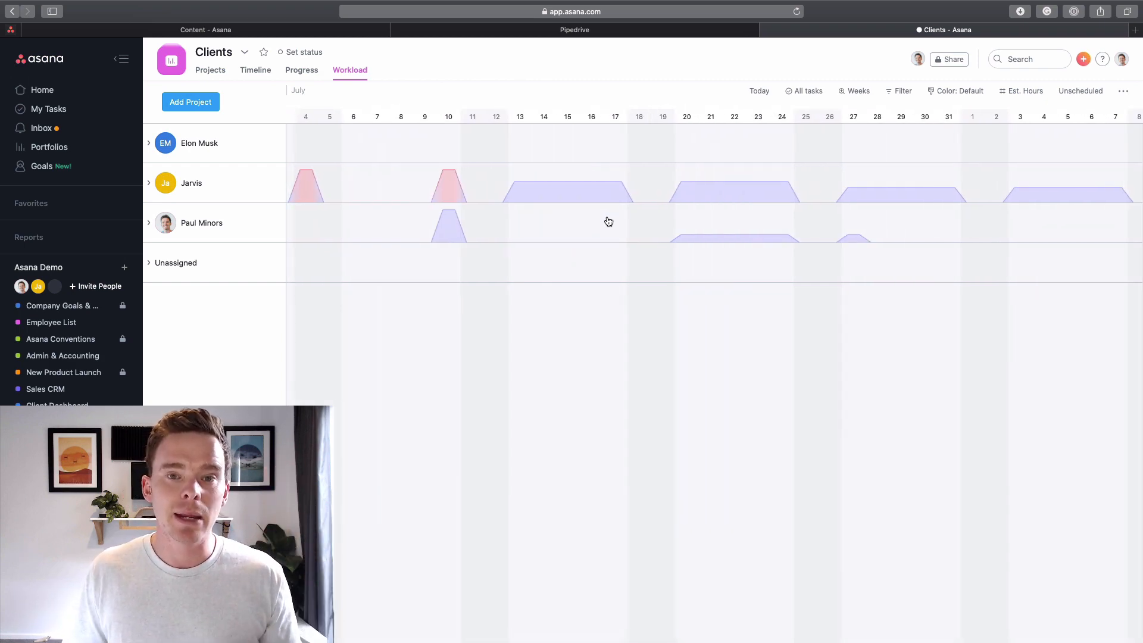
Step: Inspect the Apple Watch R&D workshop task behind the 10 Jul spike and save estimated hours on its subtask
click(149, 183)
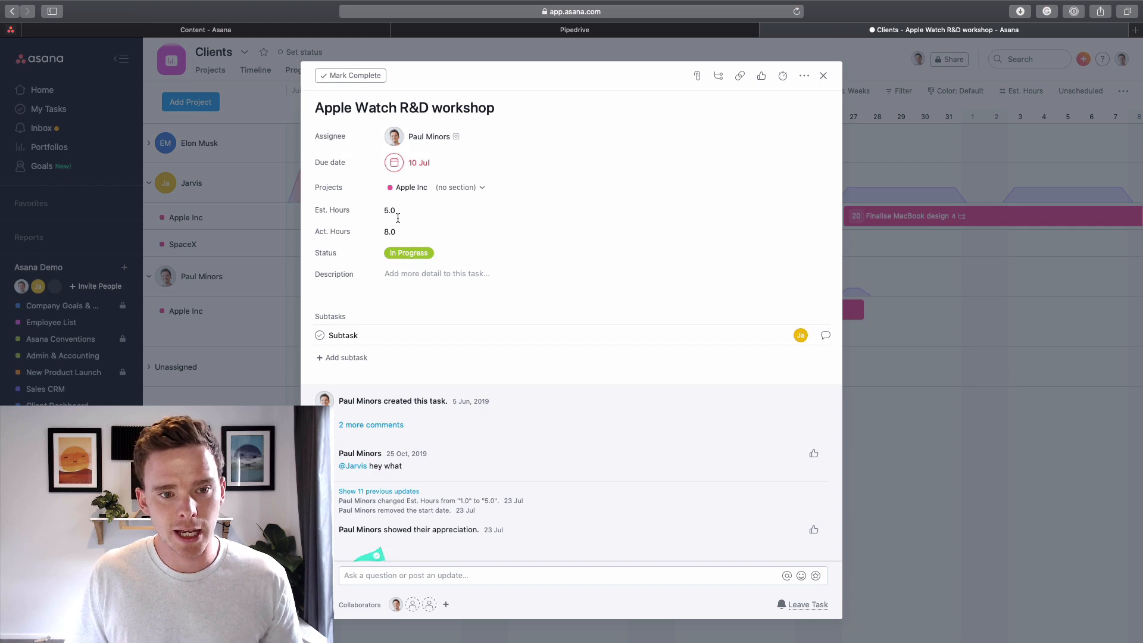
click(823, 77)
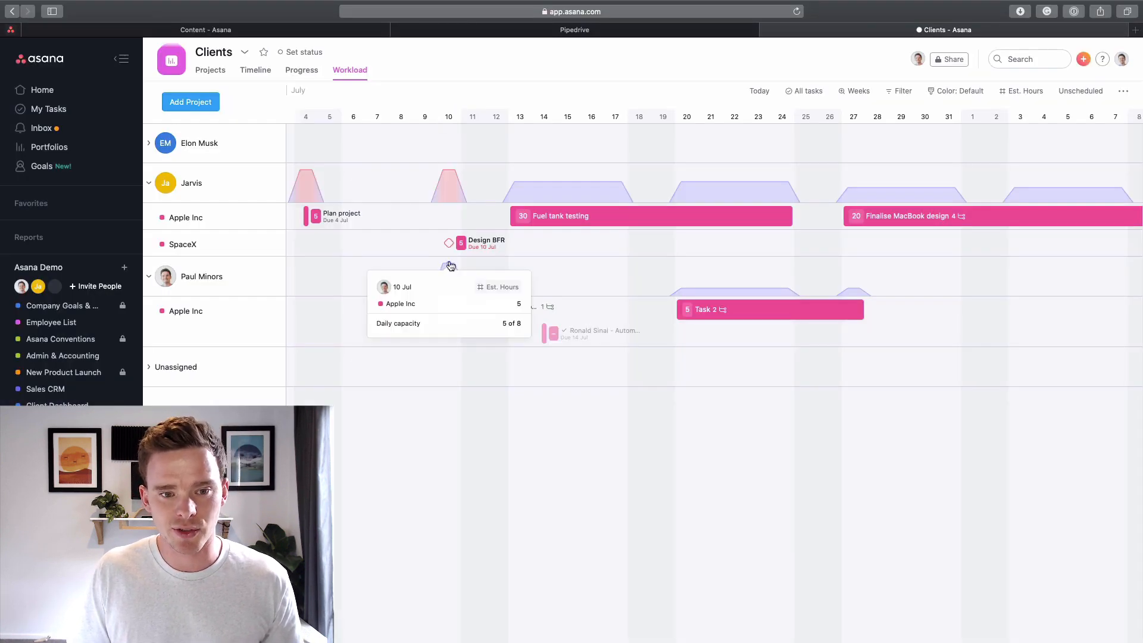
click(450, 267)
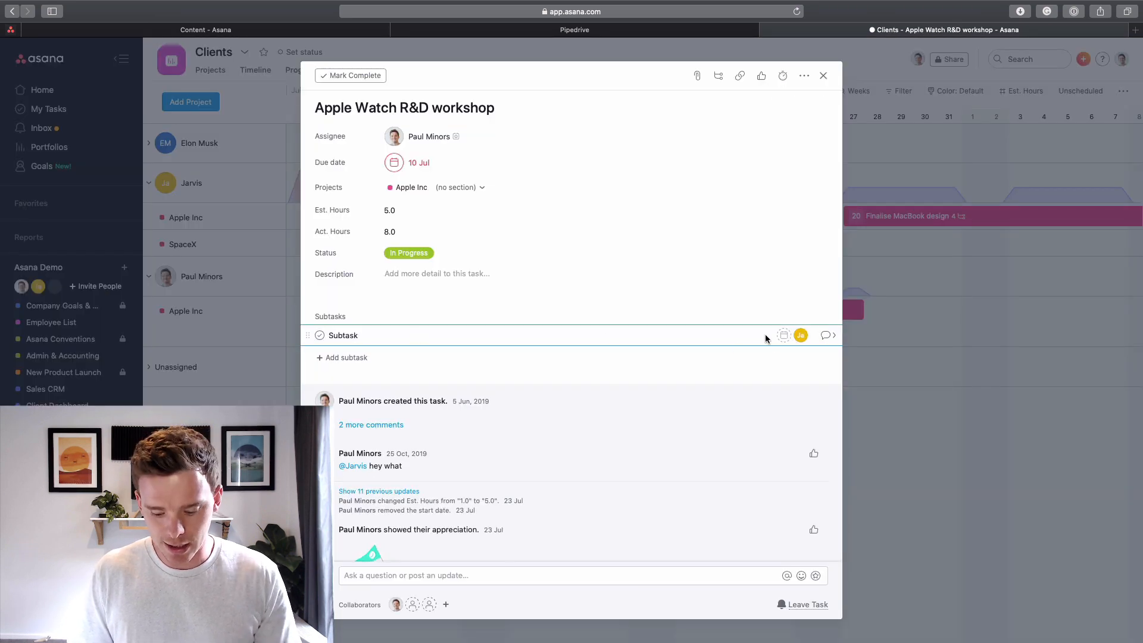
click(342, 336)
text(10)
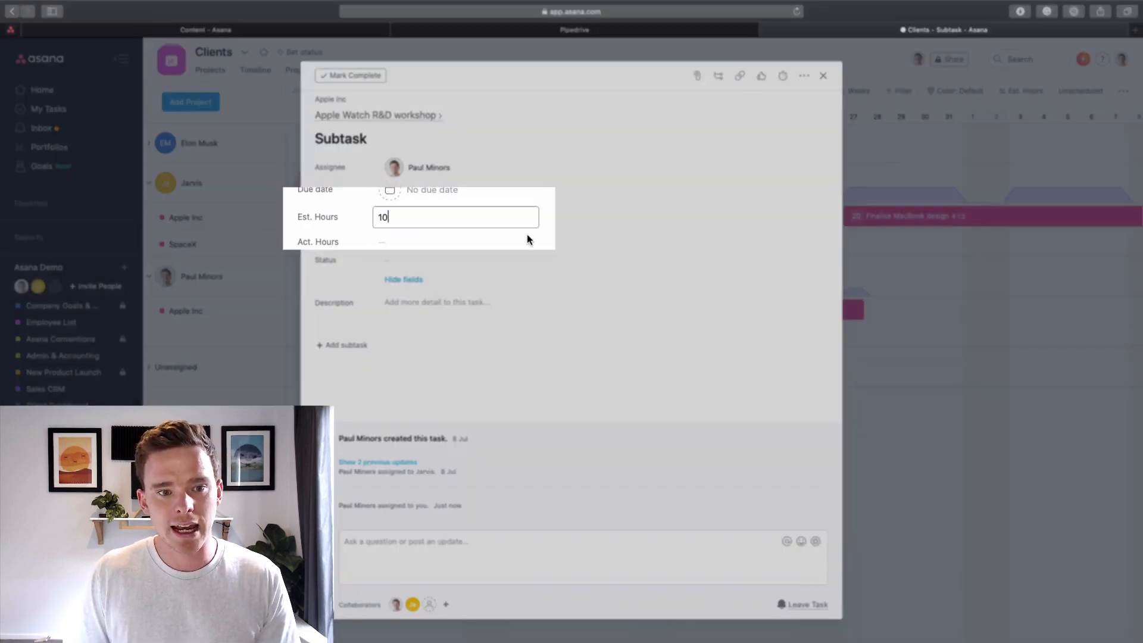
click(824, 77)
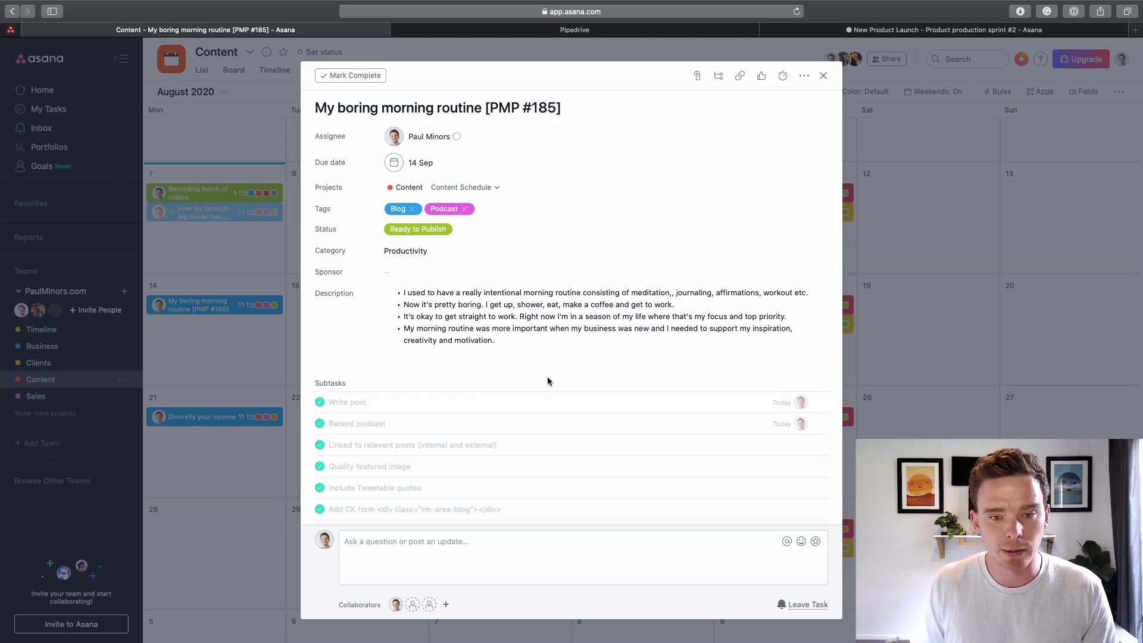
Step: Open the Upload to SoundCloud/Anchor subtask from the morning routine task's checklist
click(437, 107)
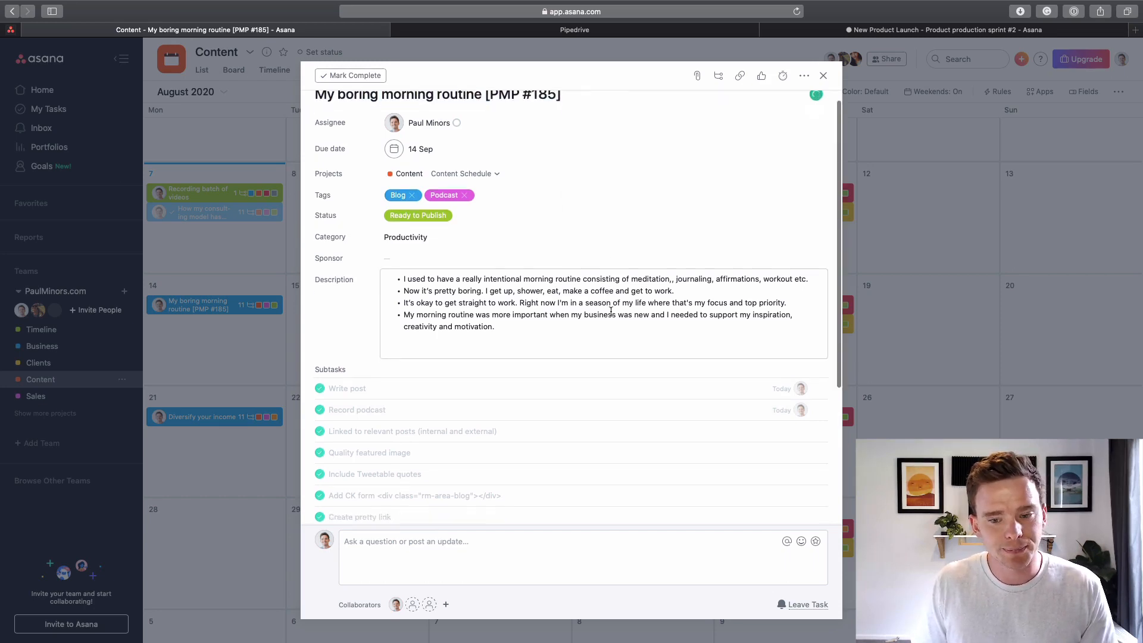
scroll(down, 3)
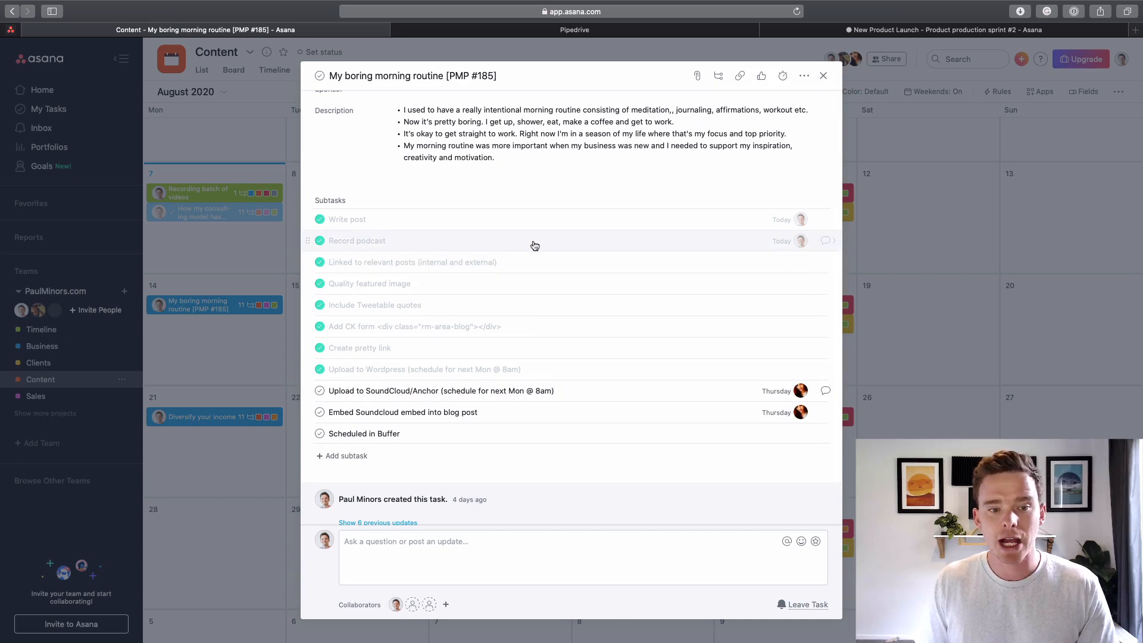
mouse_move(596, 348)
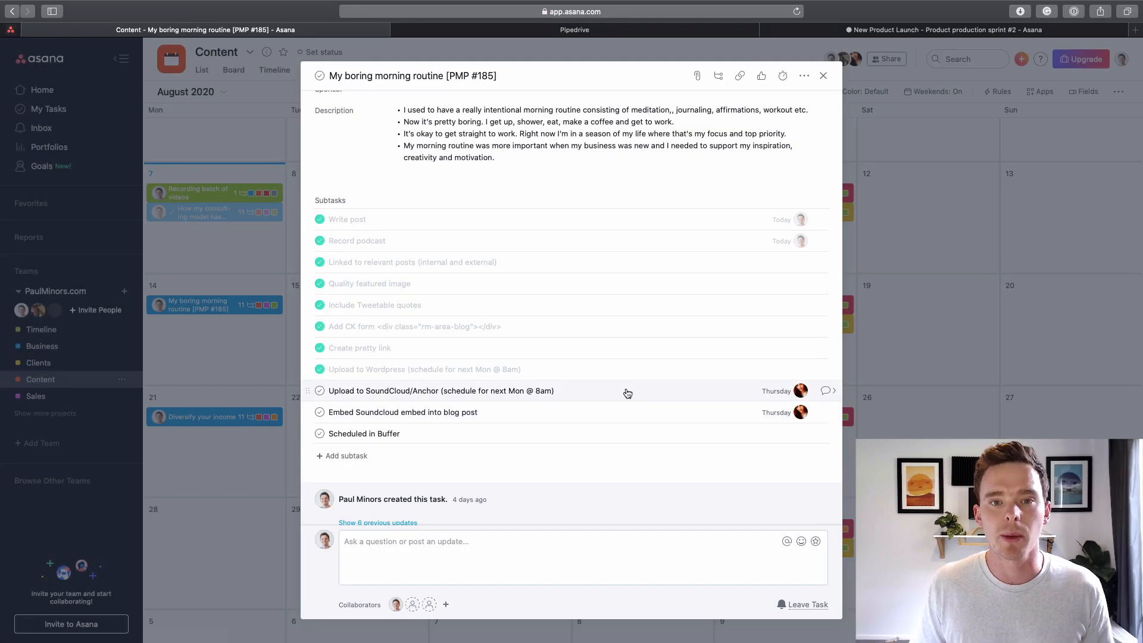
mouse_move(586, 400)
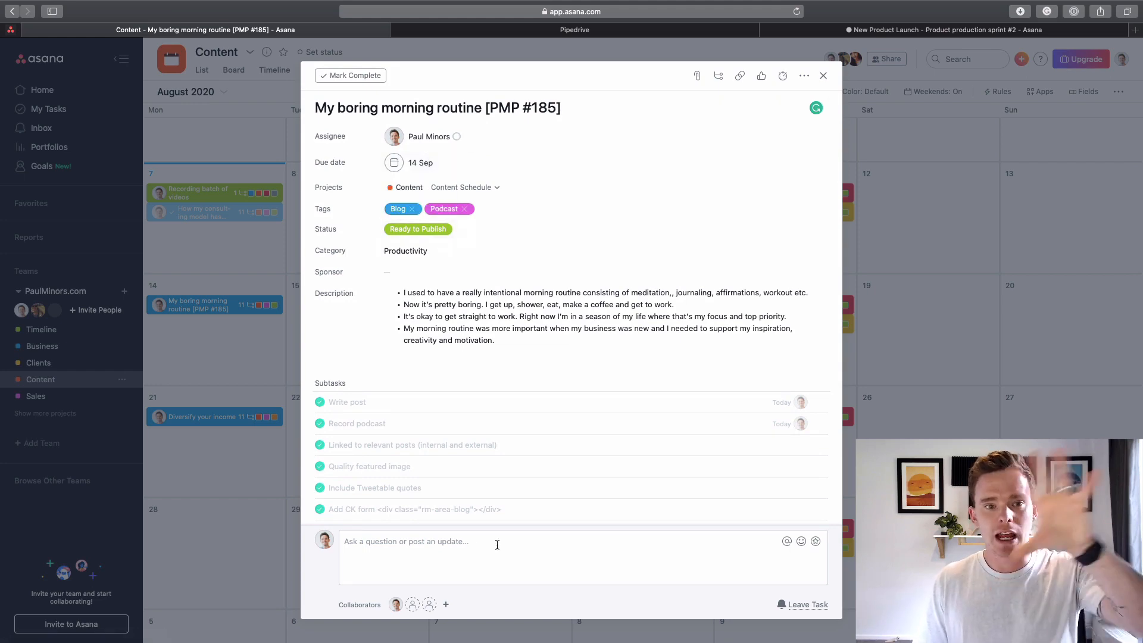
scroll(down, 3)
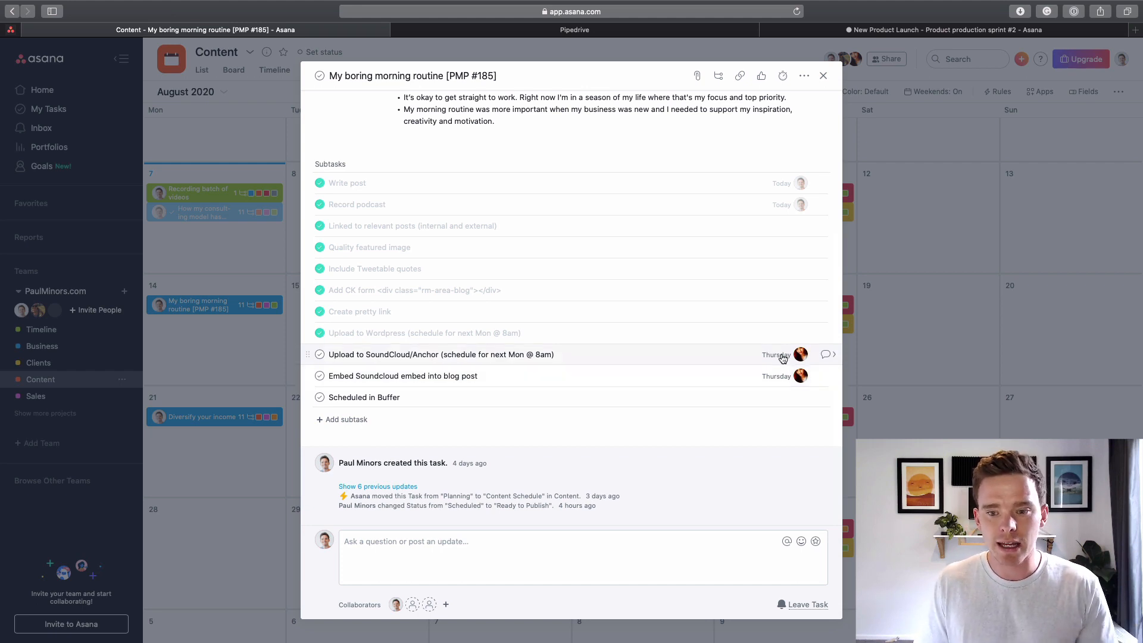
click(440, 355)
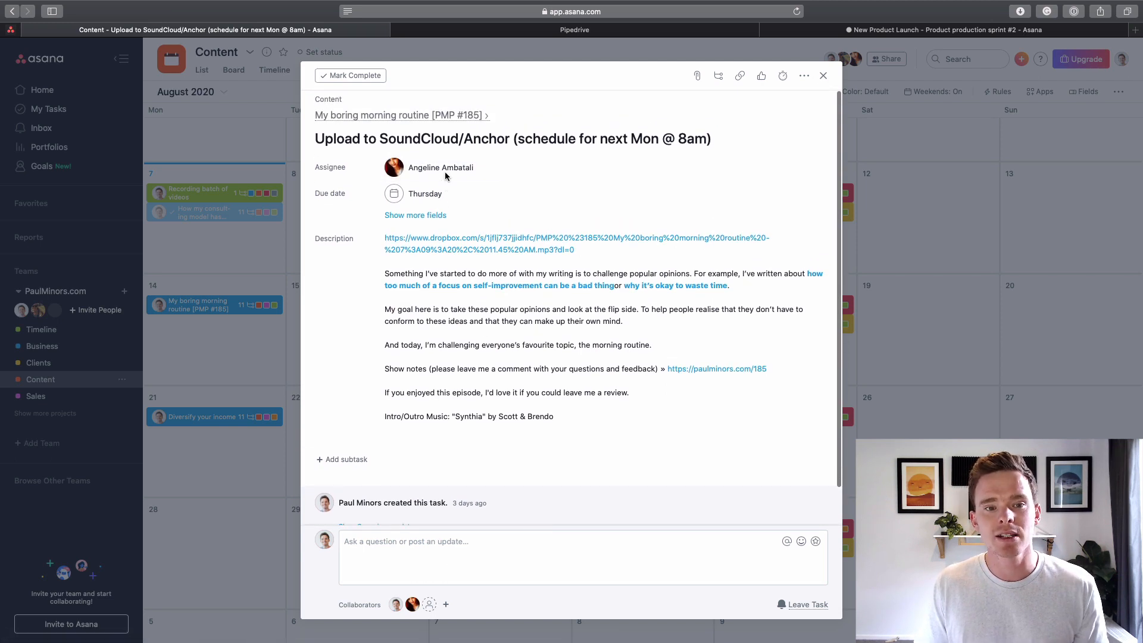
Step: Close the subtask details to return to the Content calendar
click(823, 76)
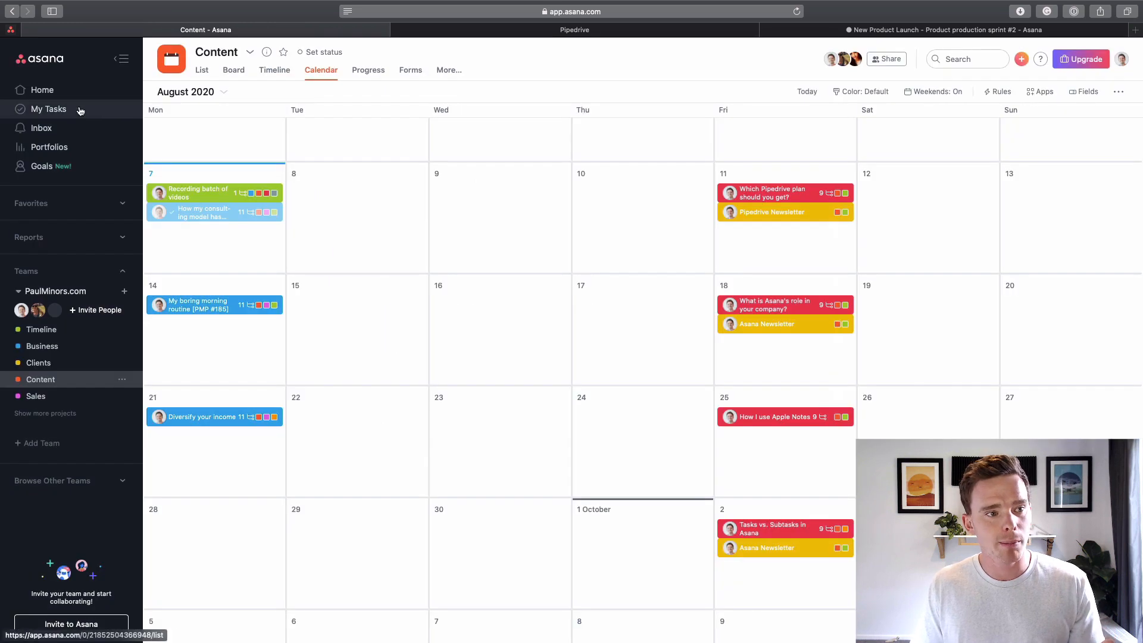
mouse_move(72, 121)
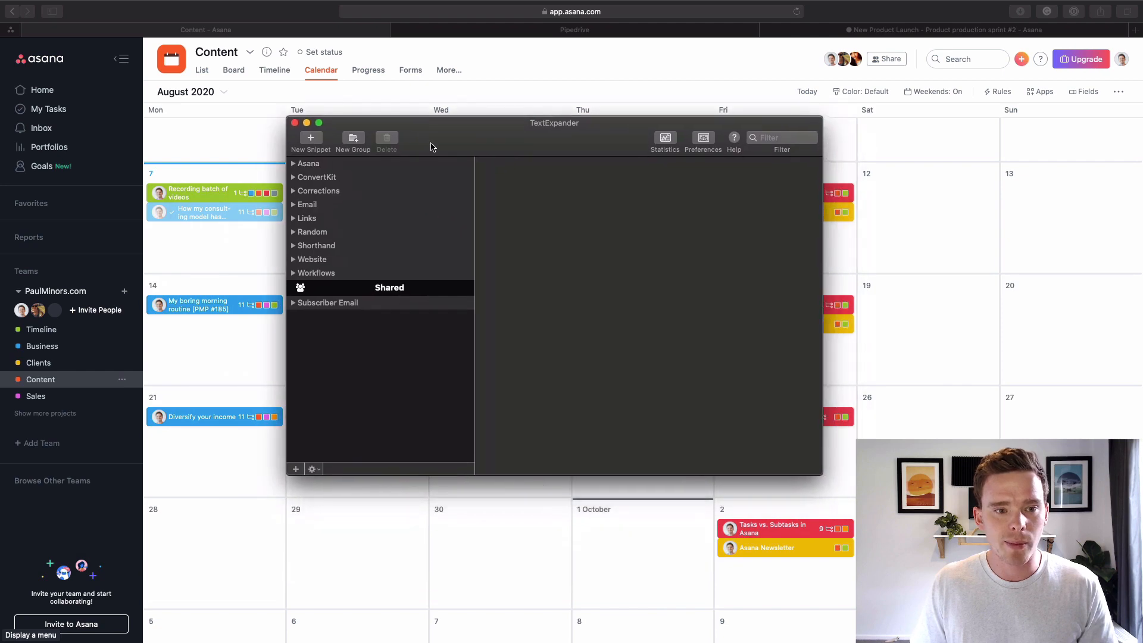
Step: Review the Subtasks - Blog snippet in the Asana group of TextExpander, then close the window
click(306, 163)
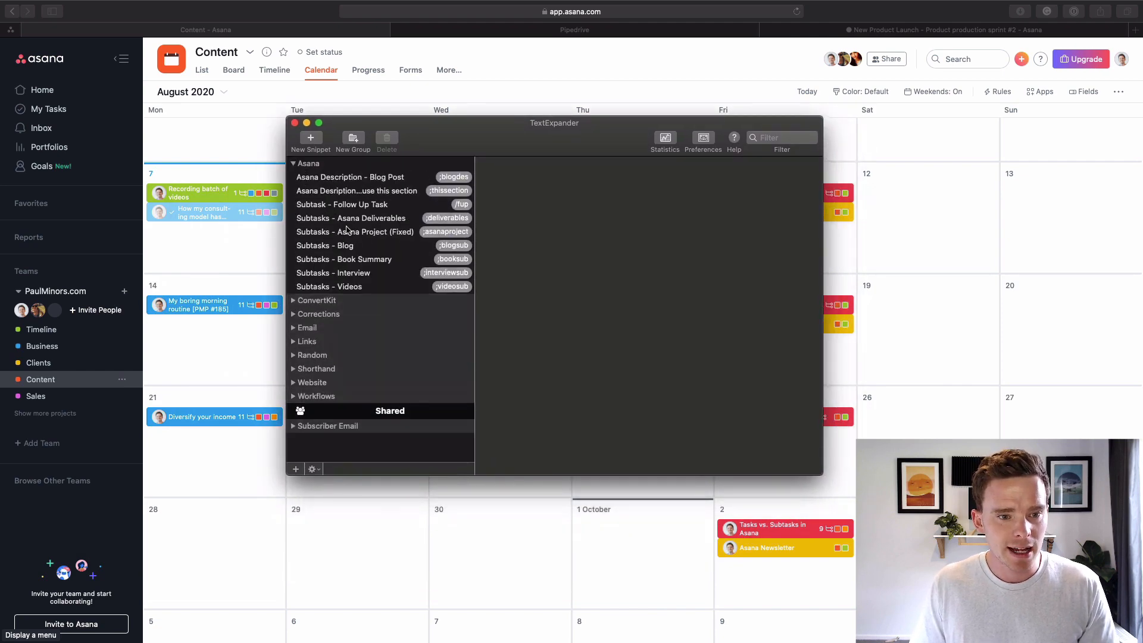
click(324, 246)
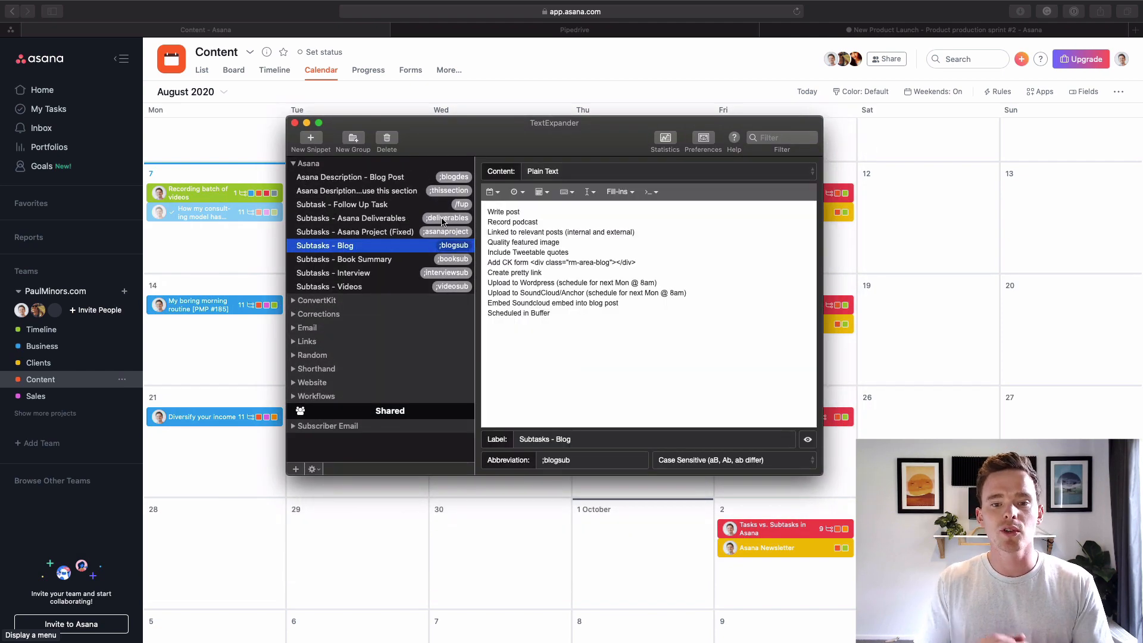
mouse_move(442, 217)
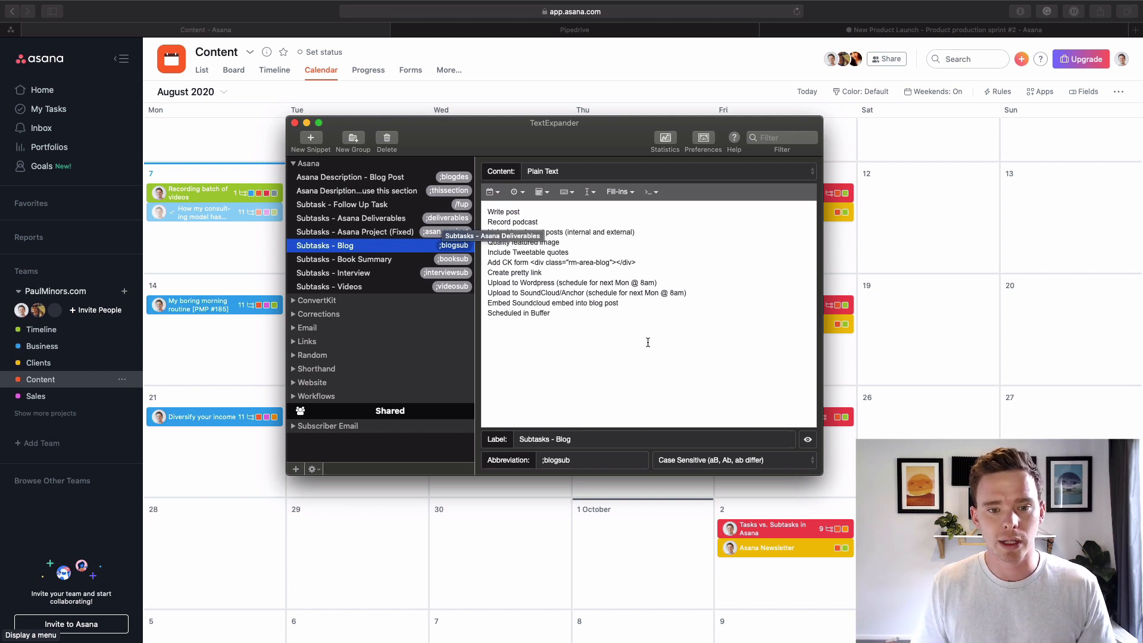
drag(495, 212, 551, 313)
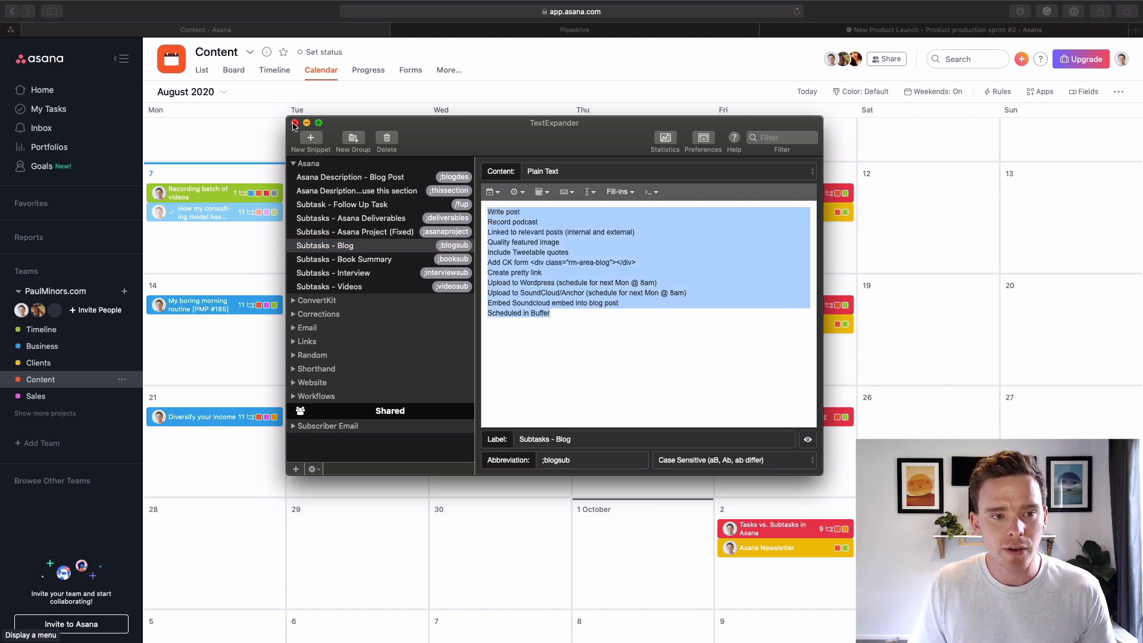
click(296, 123)
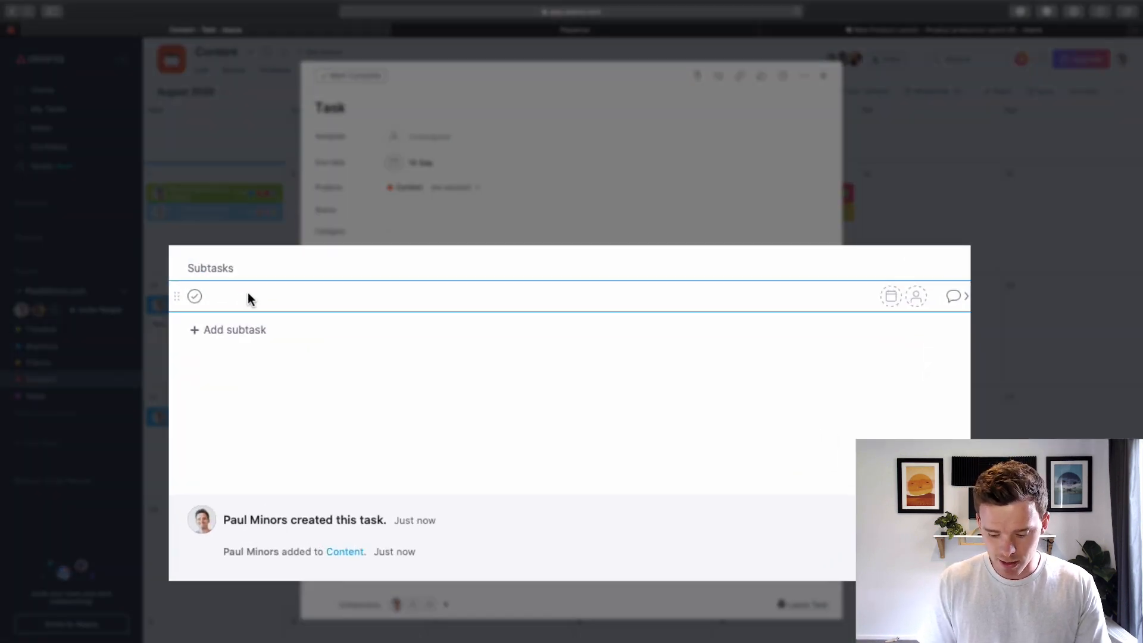
Step: Expand the ;blogsub snippet in a new task to generate the blog checklist as subtasks
text(;blogs)
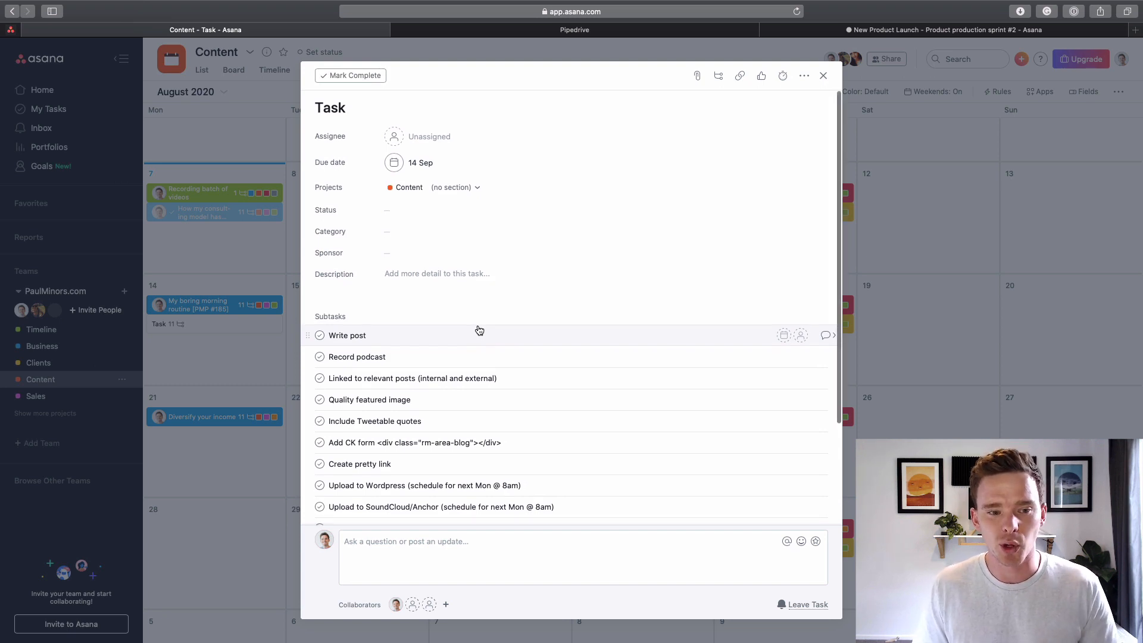
mouse_move(487, 324)
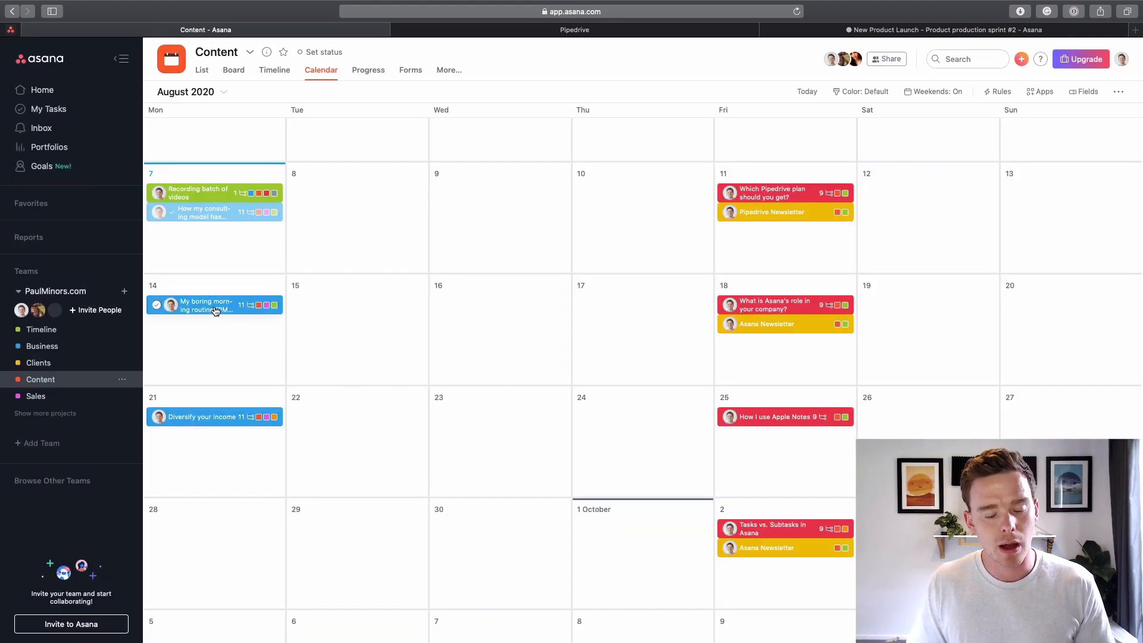
Step: Reopen the My boring morning routine [PMP #185] task from the calendar and review its subtasks and due date
click(204, 304)
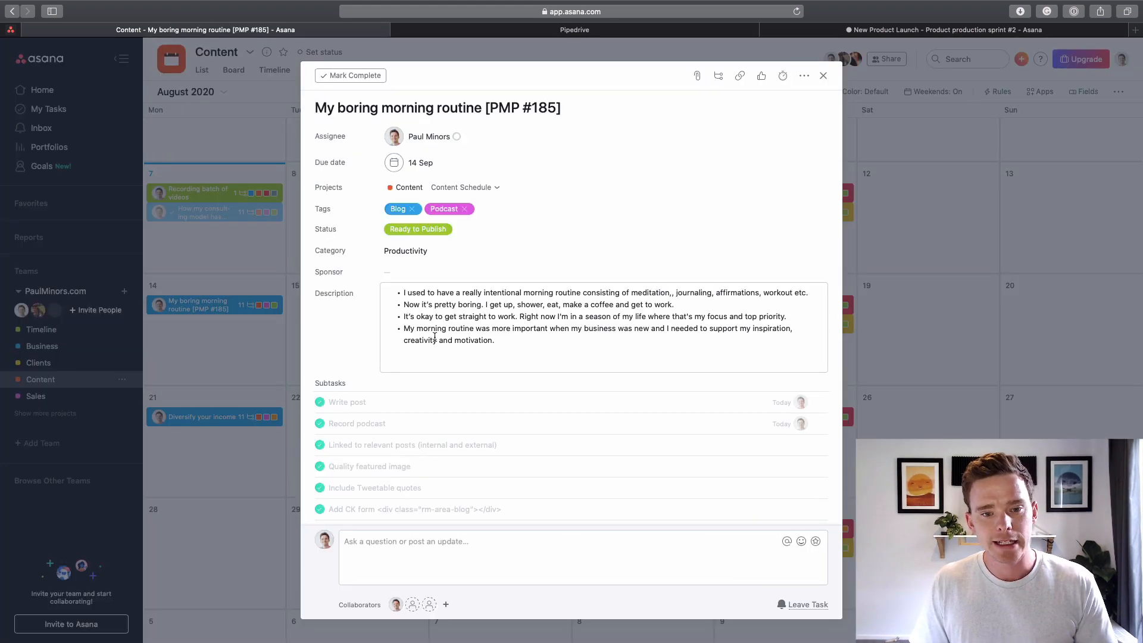
scroll(down, 3)
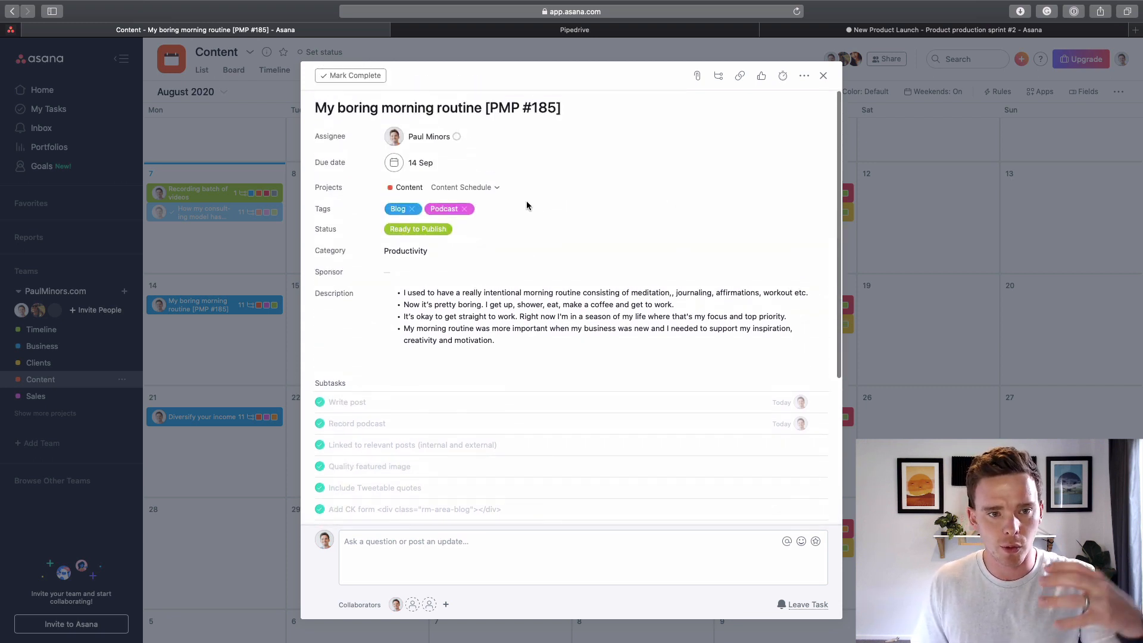
scroll(down, 3)
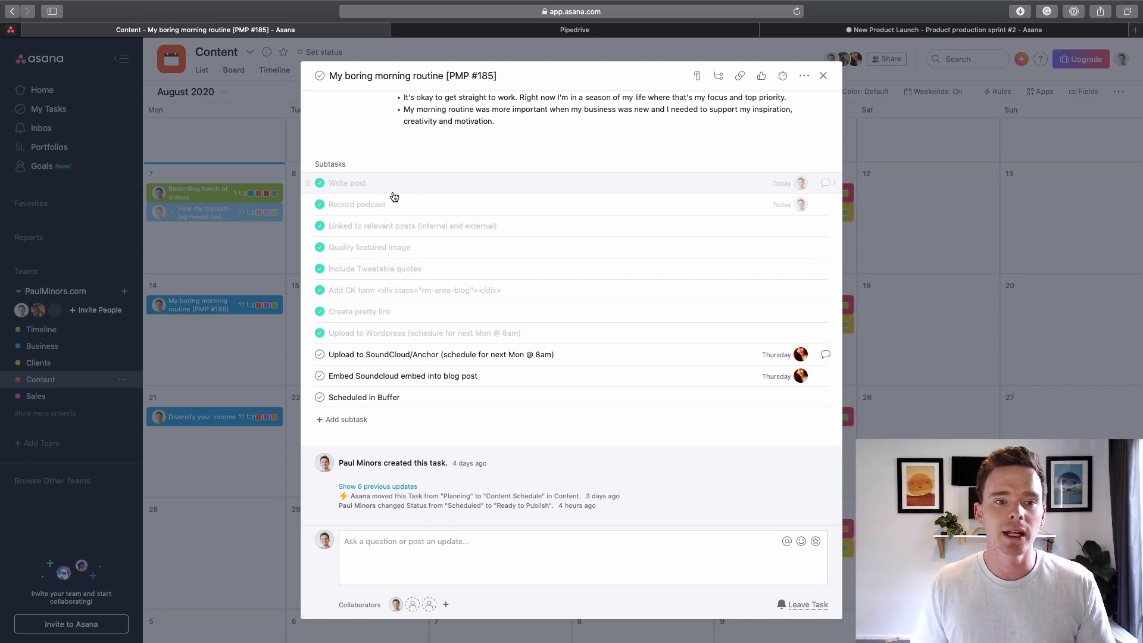
mouse_move(381, 216)
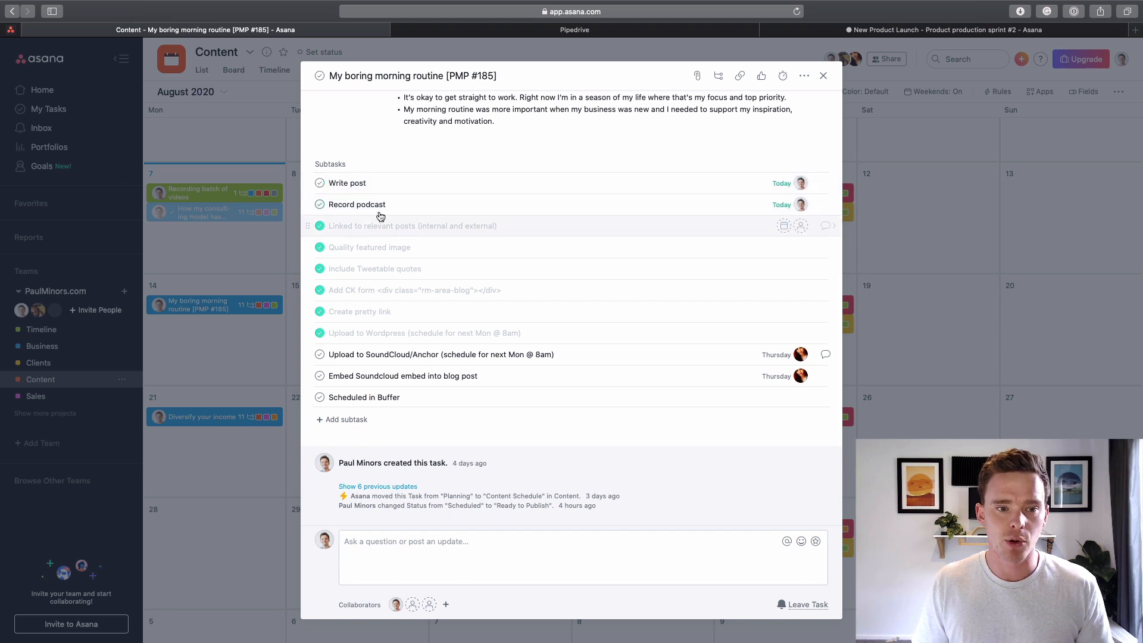
mouse_move(524, 210)
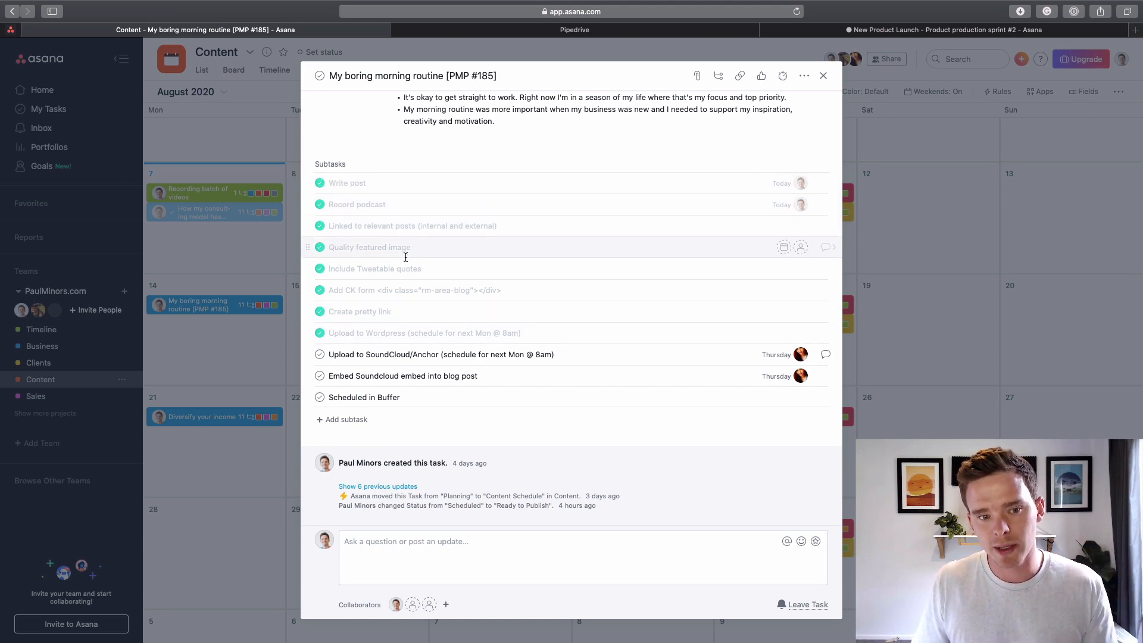
mouse_move(379, 312)
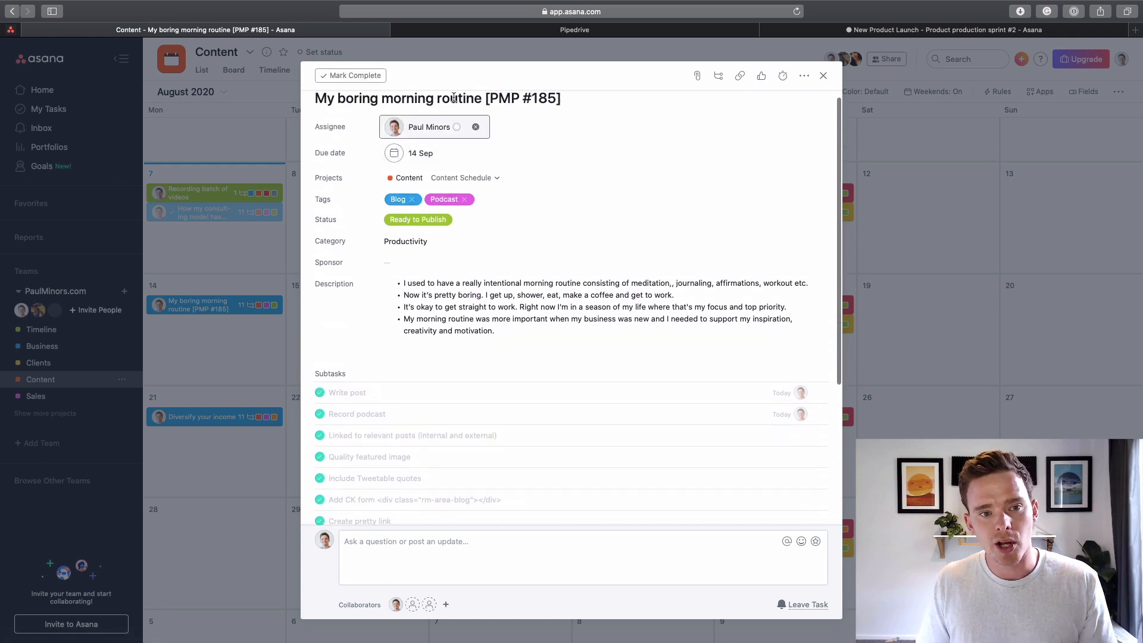
scroll(down, 3)
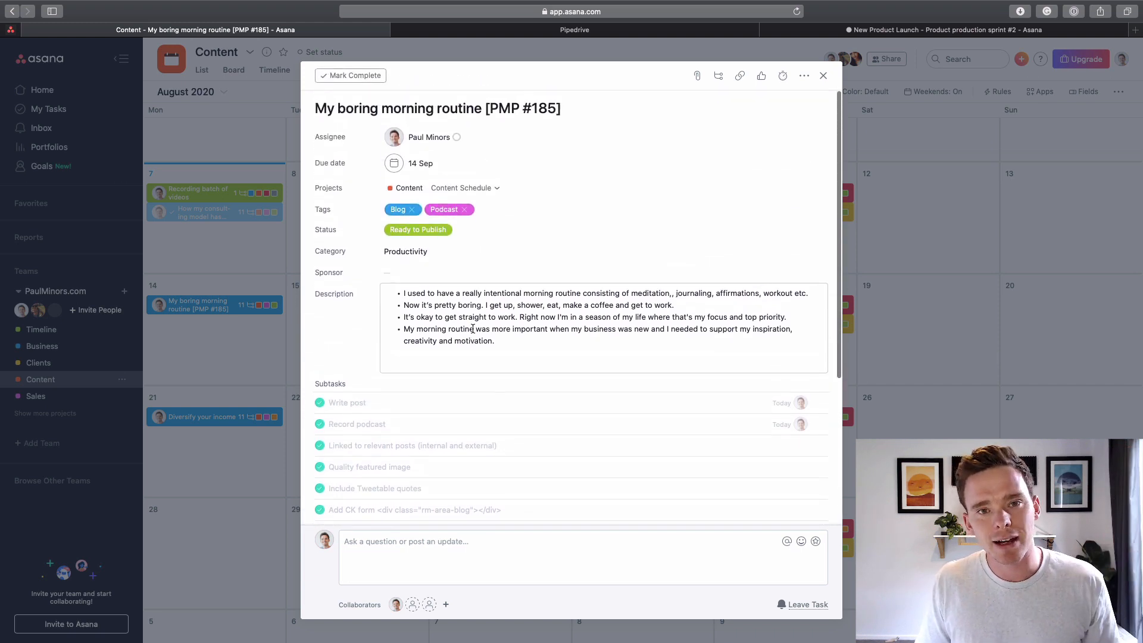
click(419, 162)
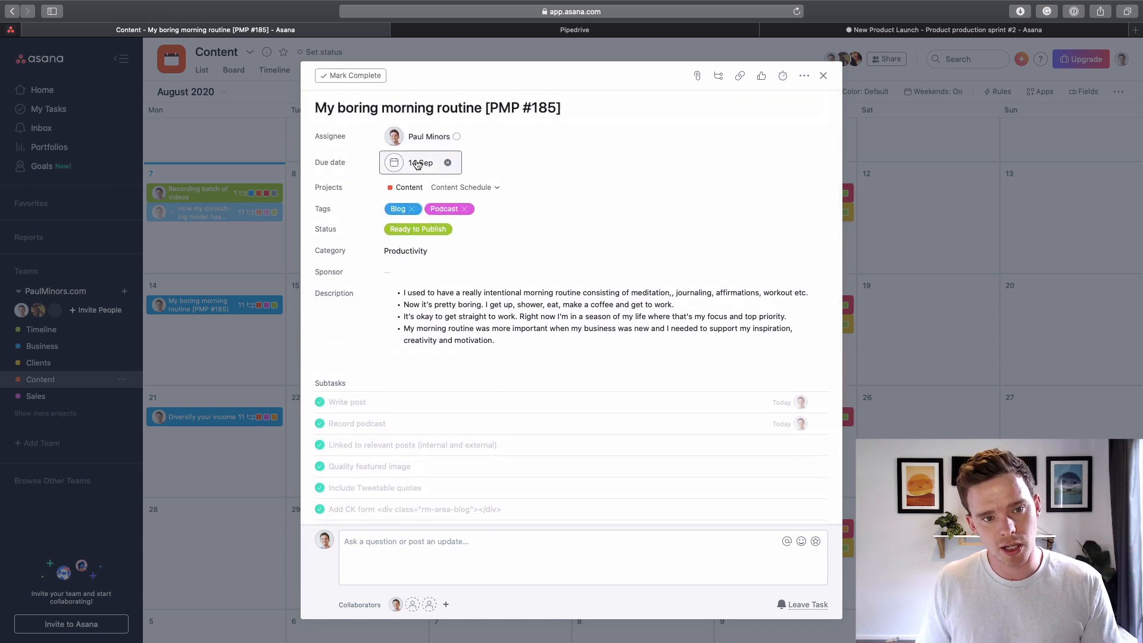
scroll(down, 3)
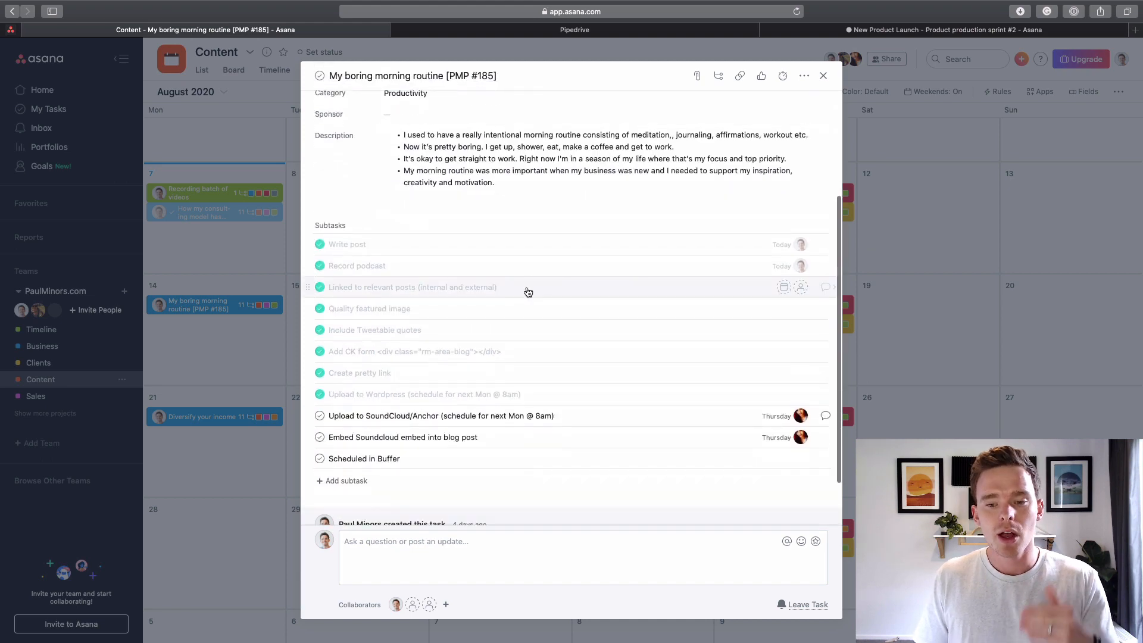